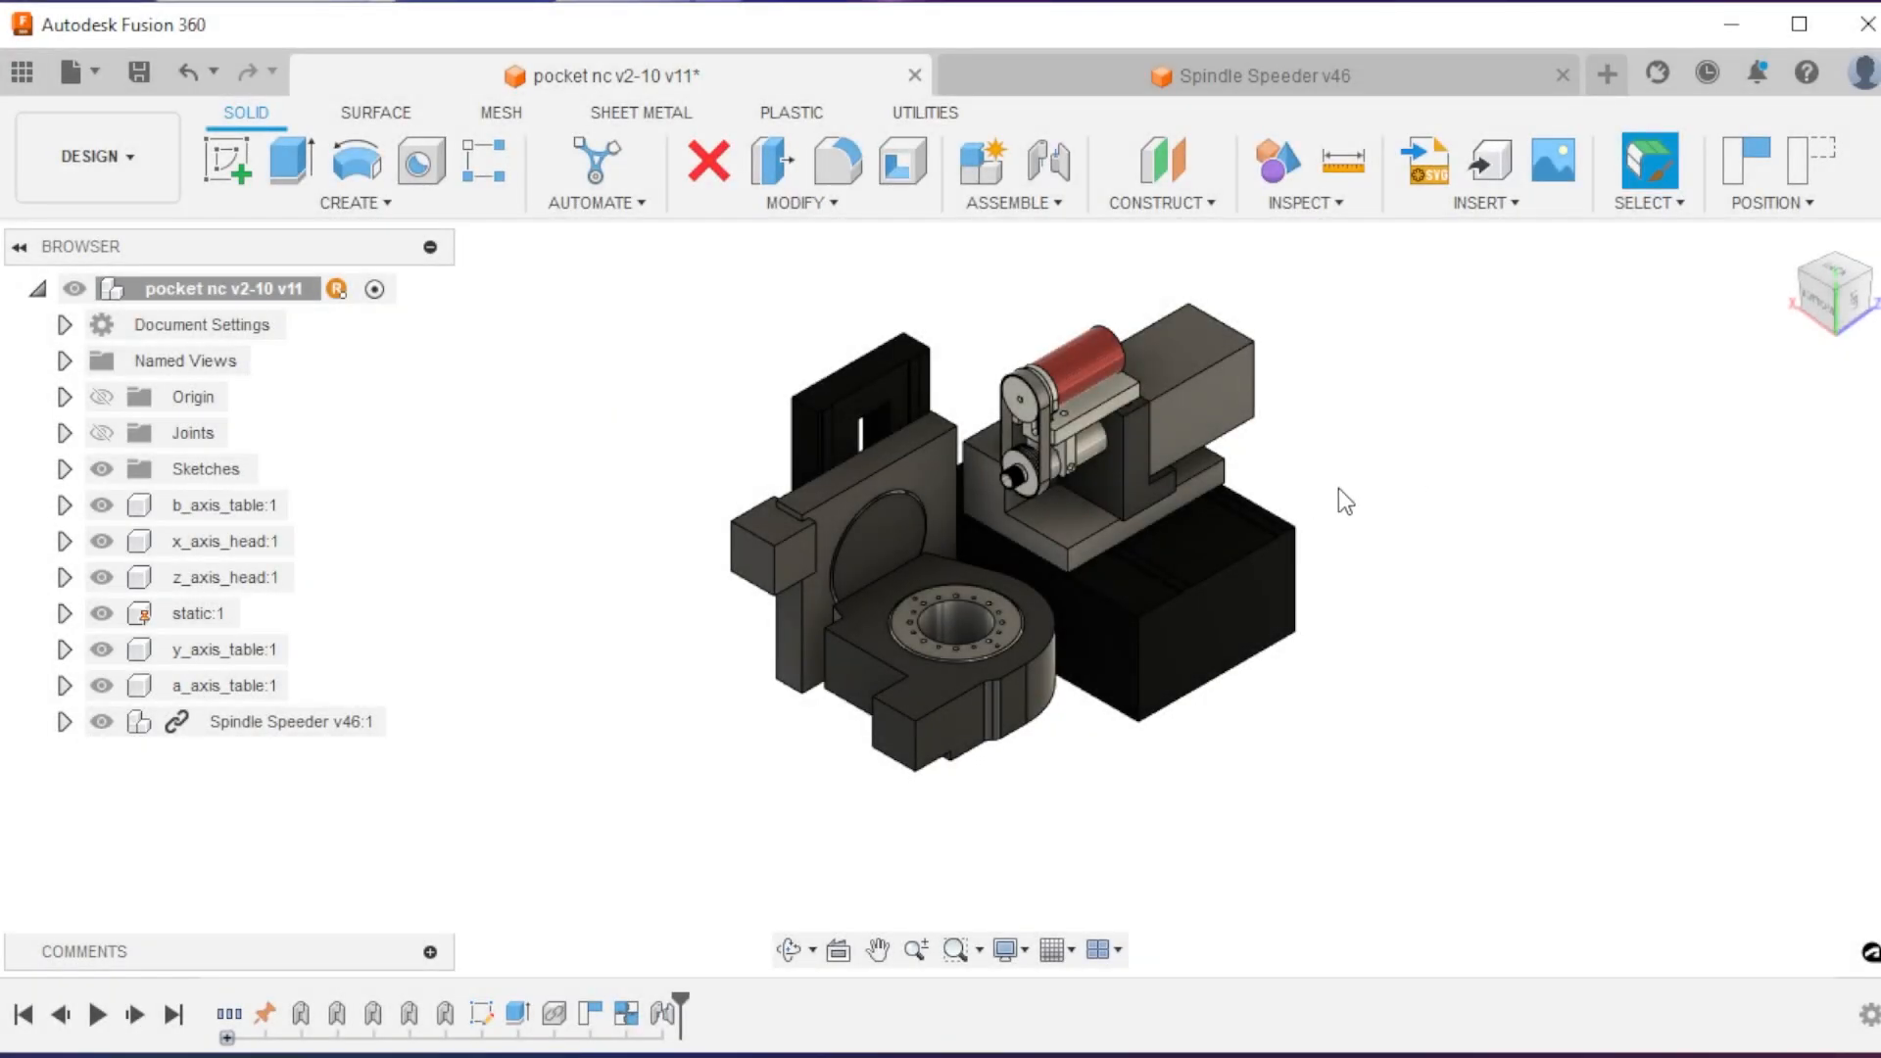
# - Zoom onto the spindle cartridge on the Pocket NC, then switch to the Spindle Speeder v46 design
pyautogui.scroll(3)
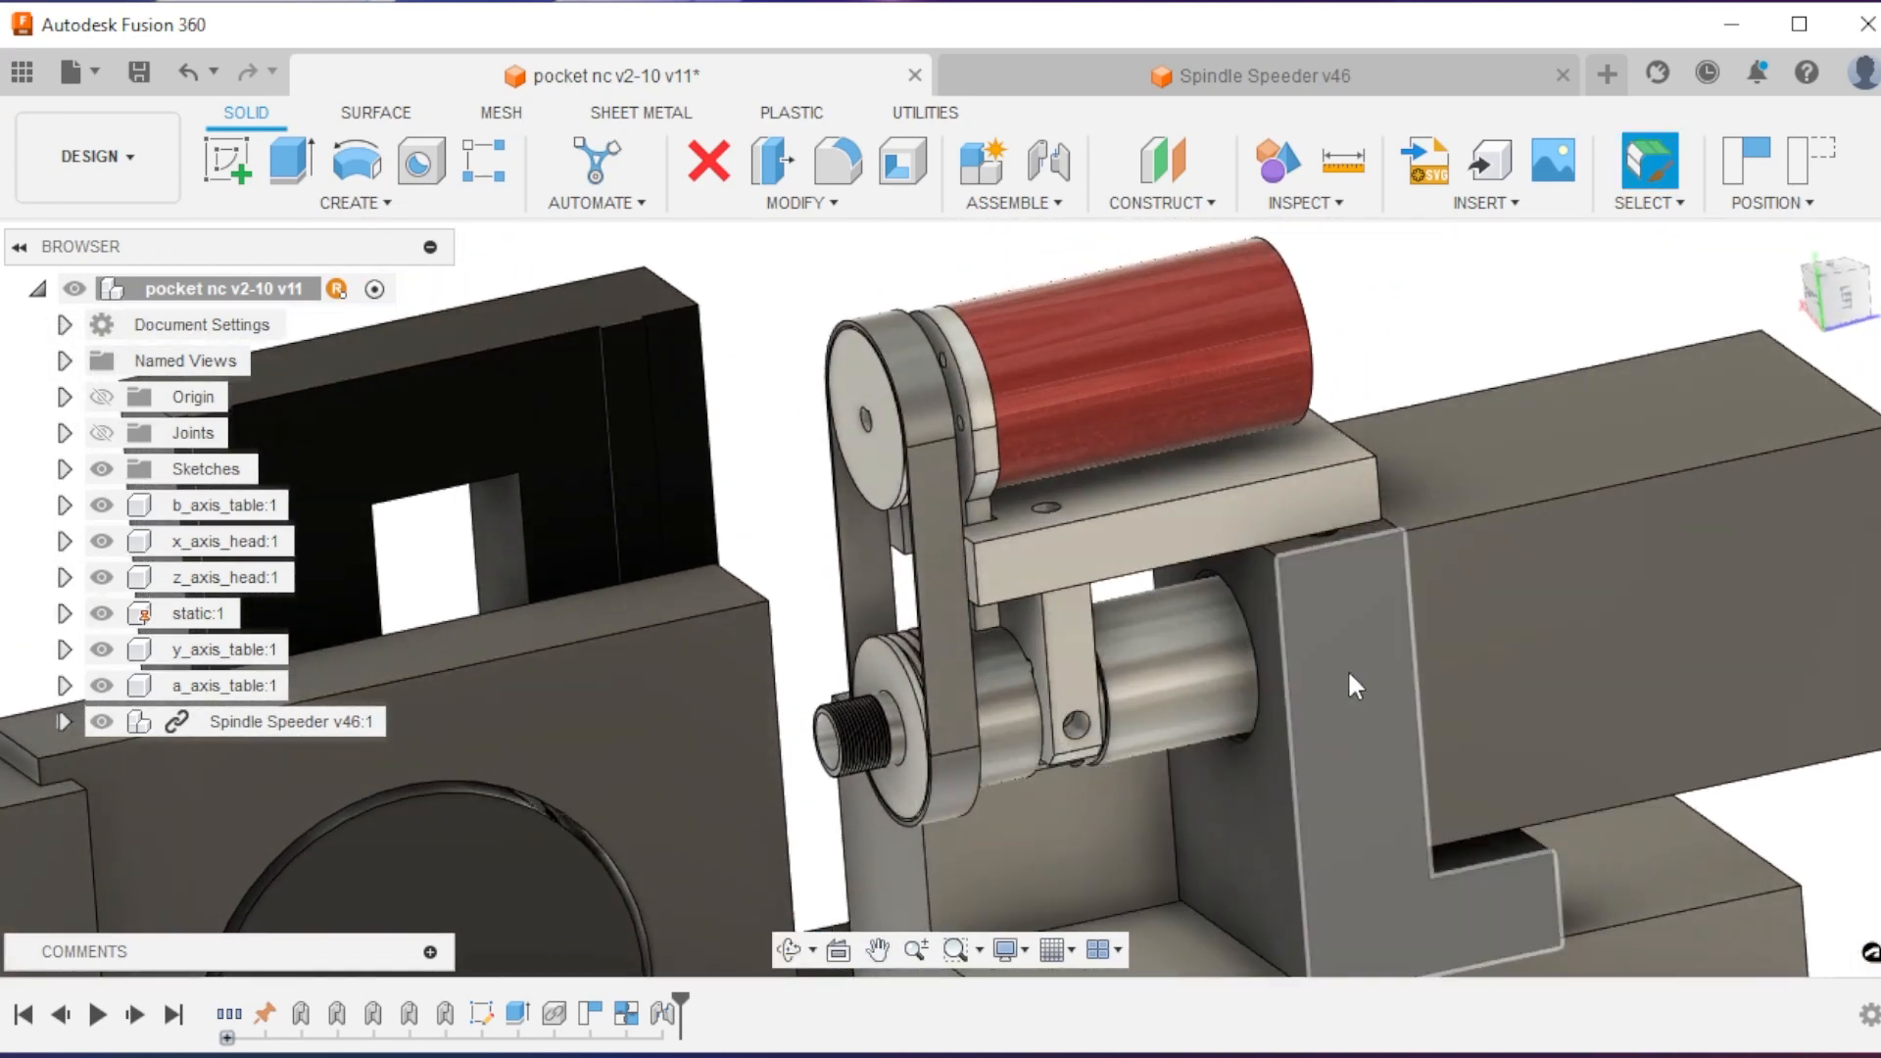
pyautogui.click(1170, 707)
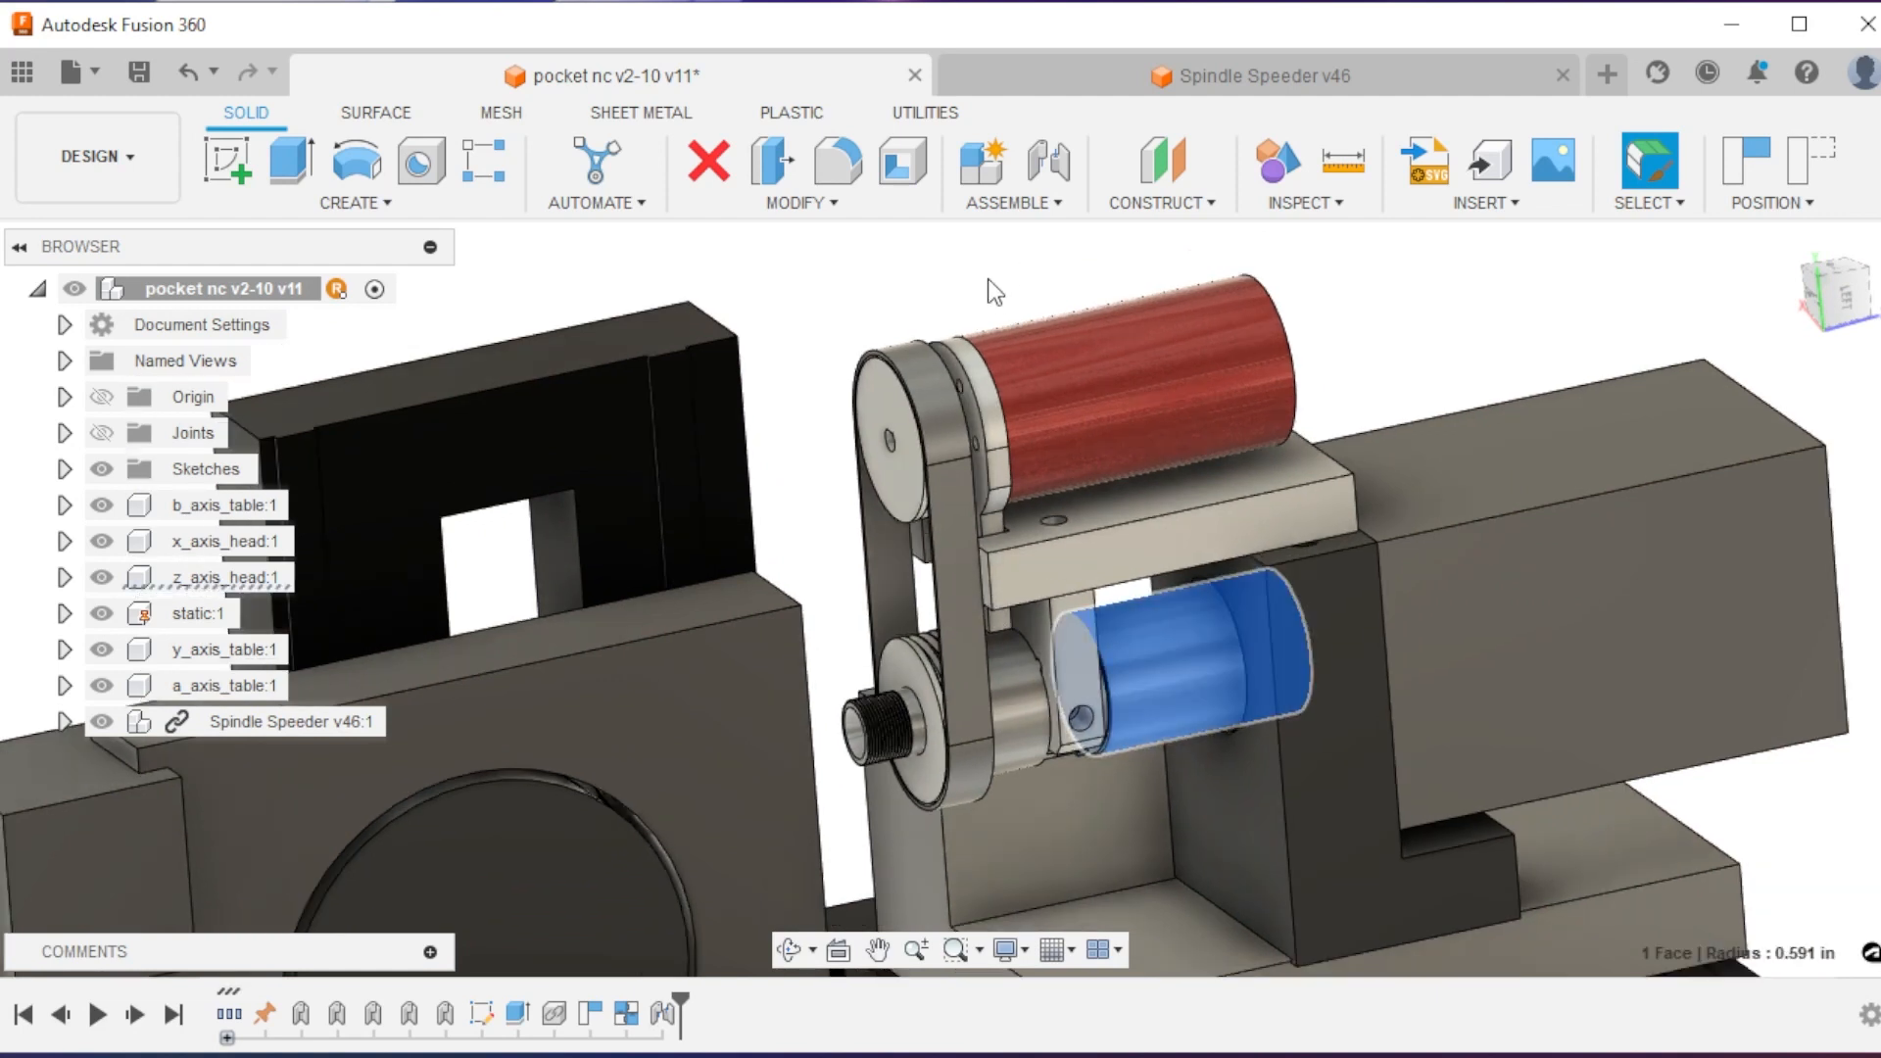
pyautogui.moveTo(1005, 219)
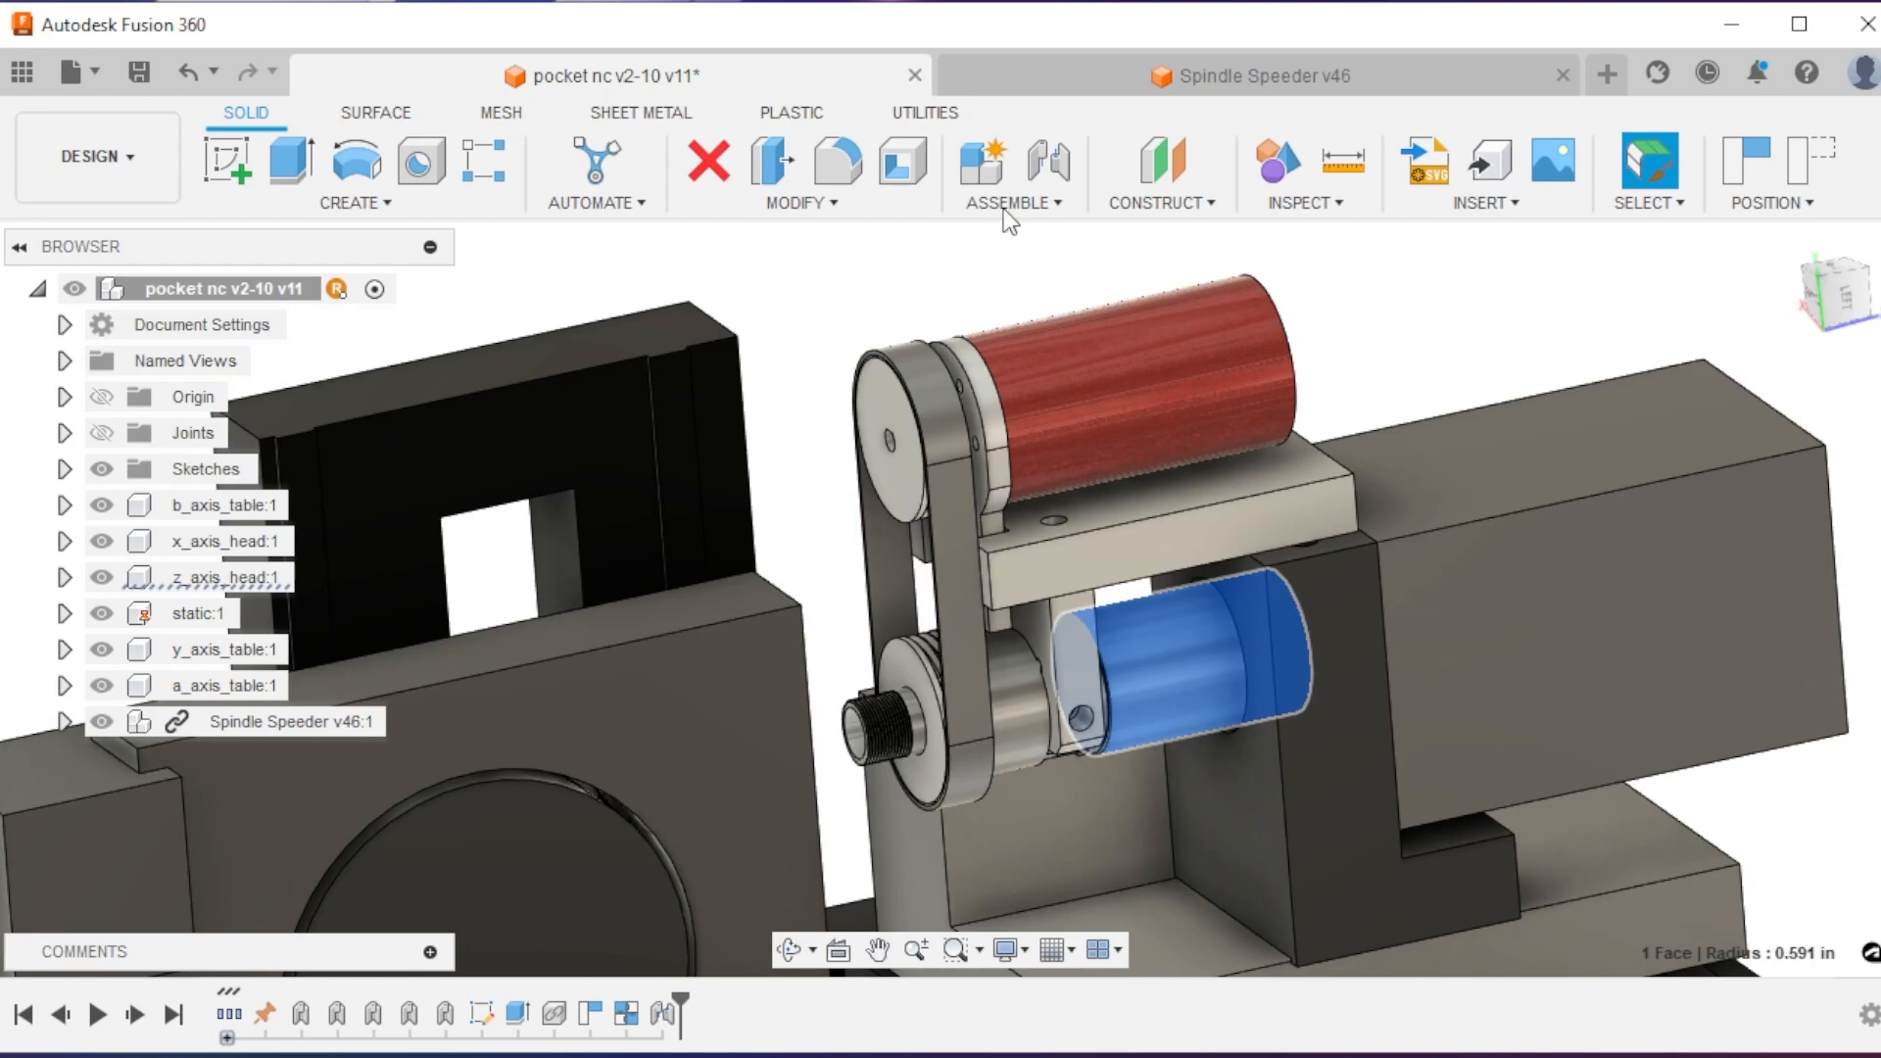
pyautogui.click(1252, 76)
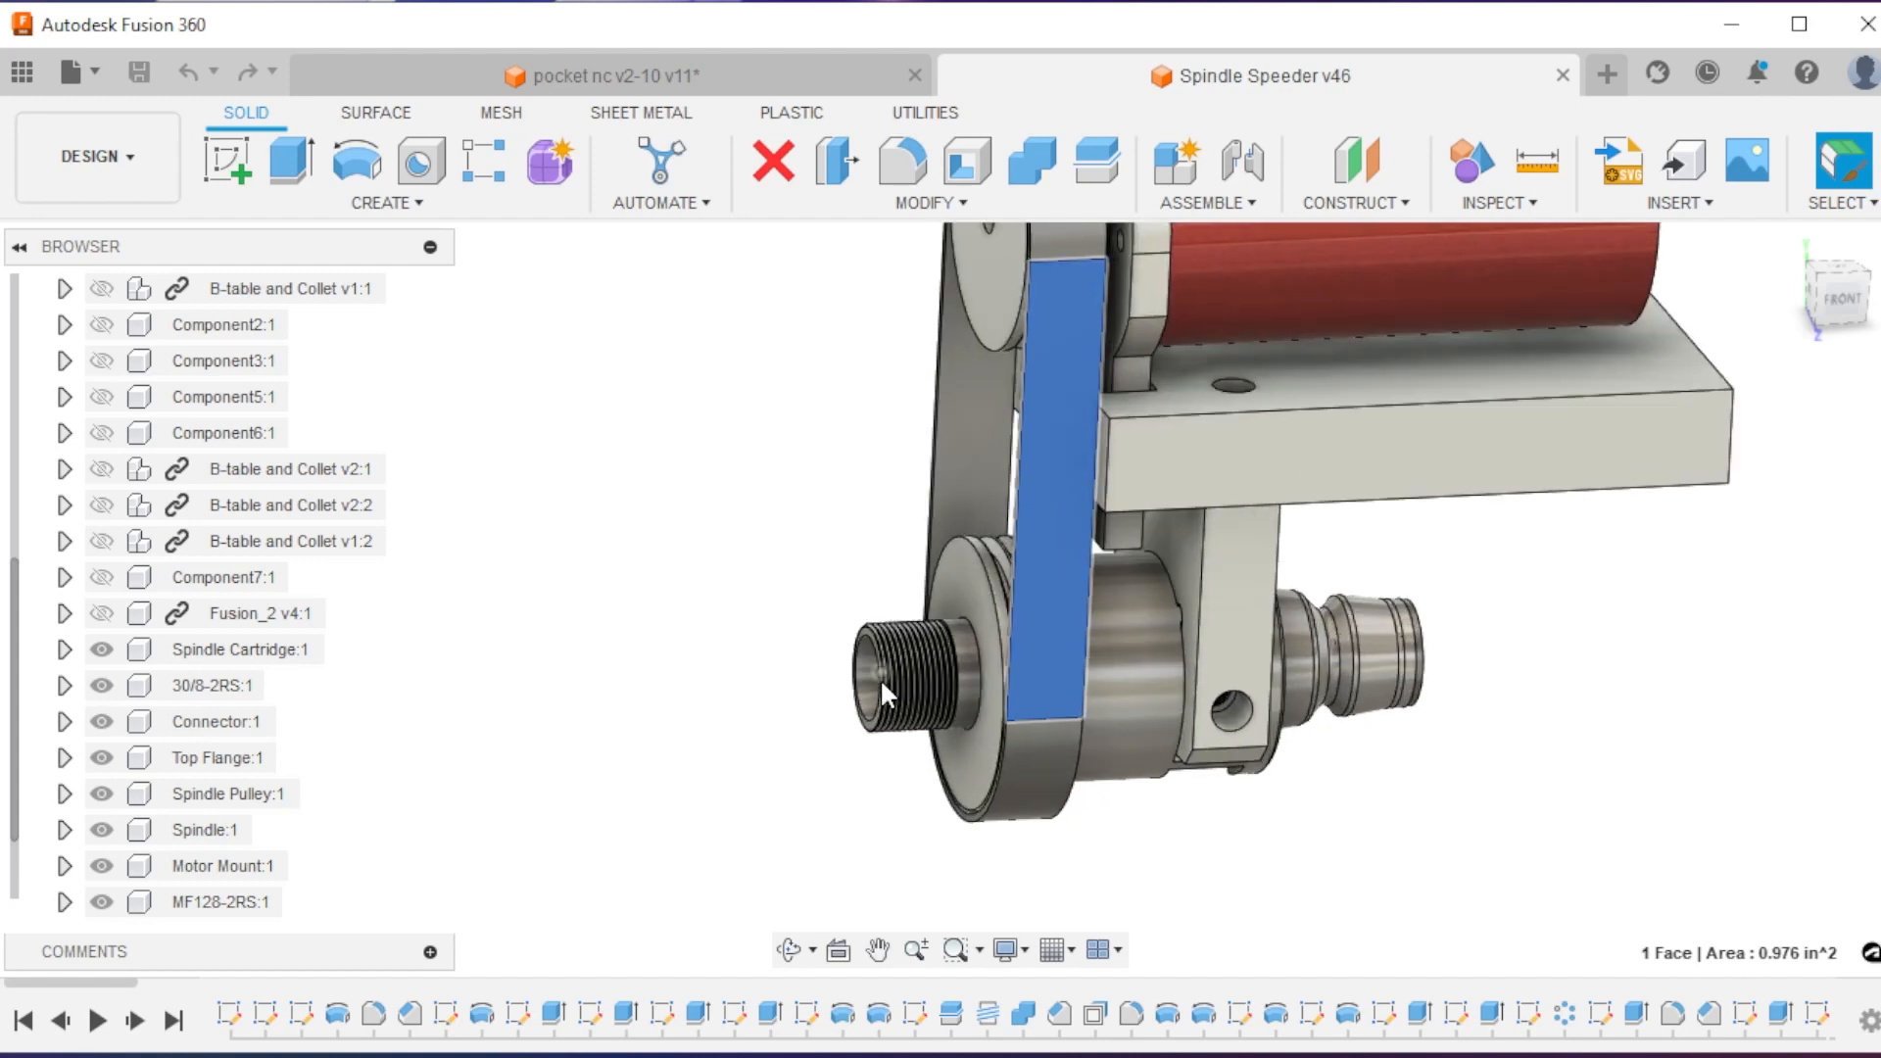
# - Clear the belt guard selection and go back to the pocket nc v2-10 assembly
pyautogui.click(893, 696)
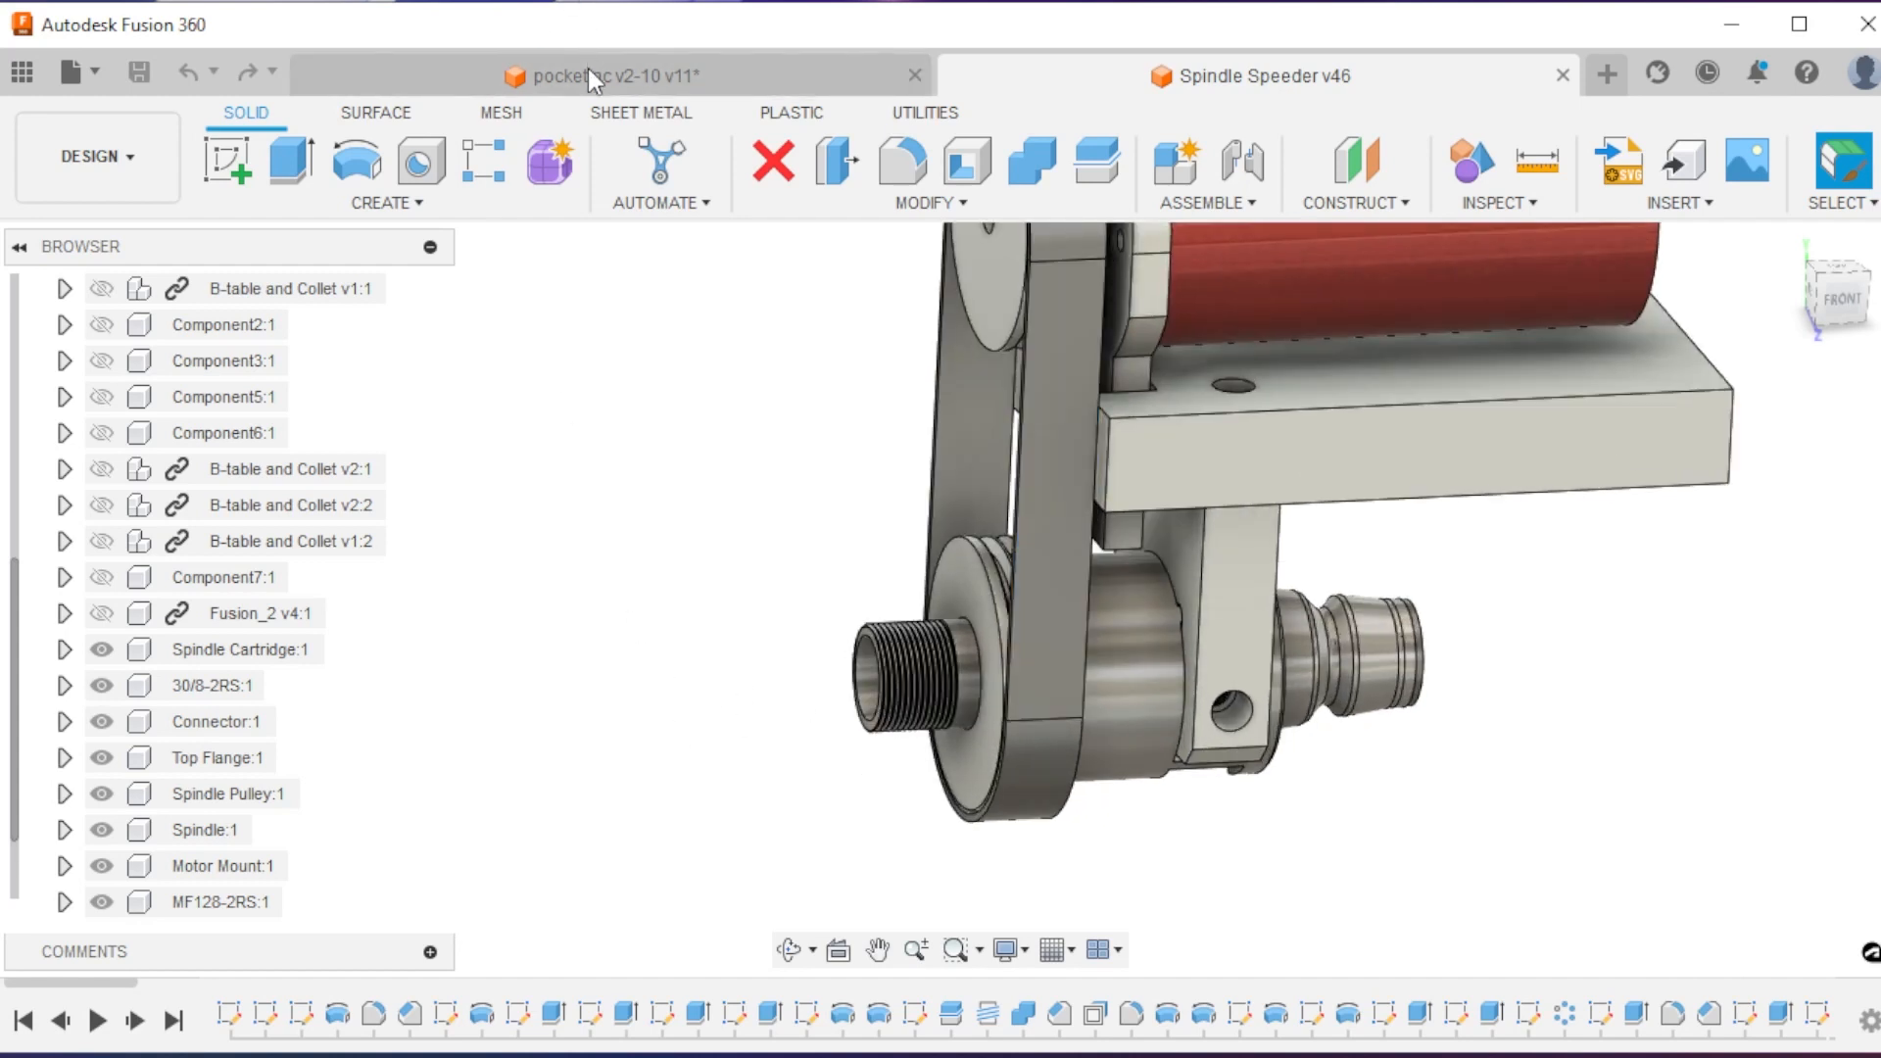
pyautogui.click(606, 77)
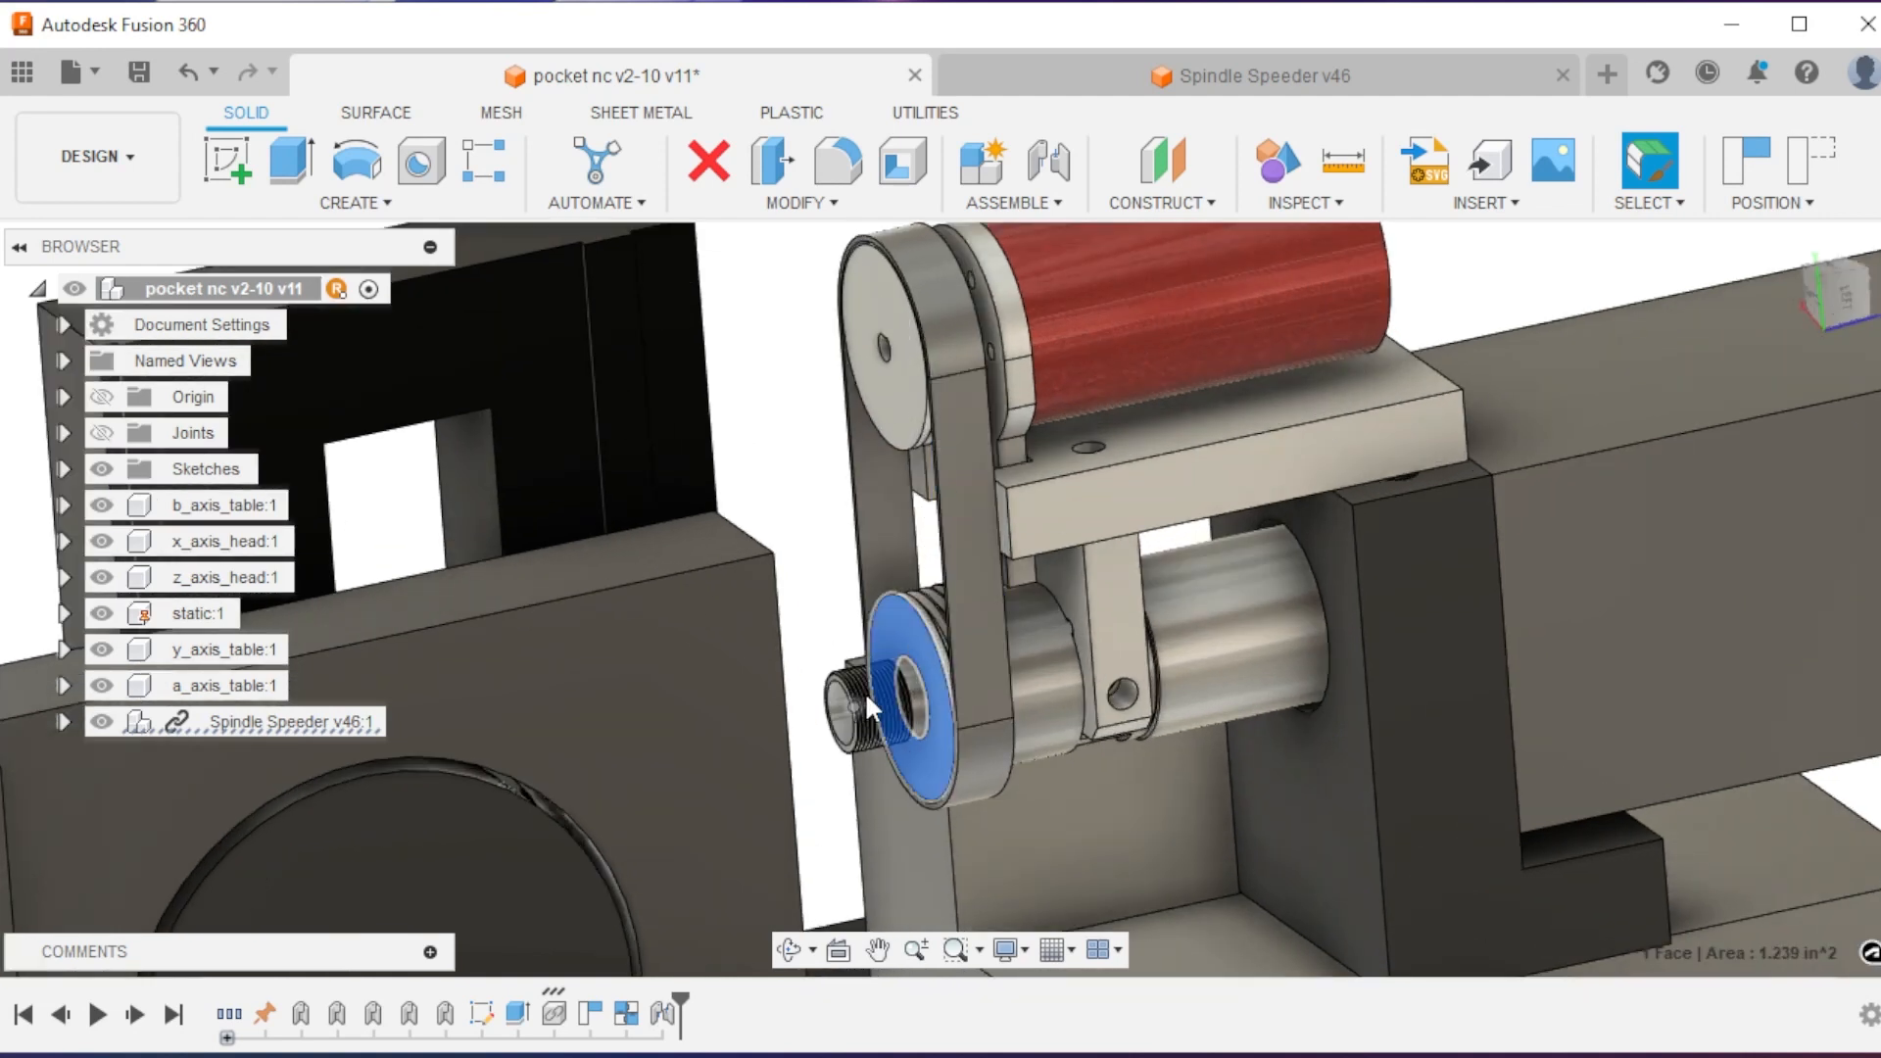
pyautogui.click(1034, 682)
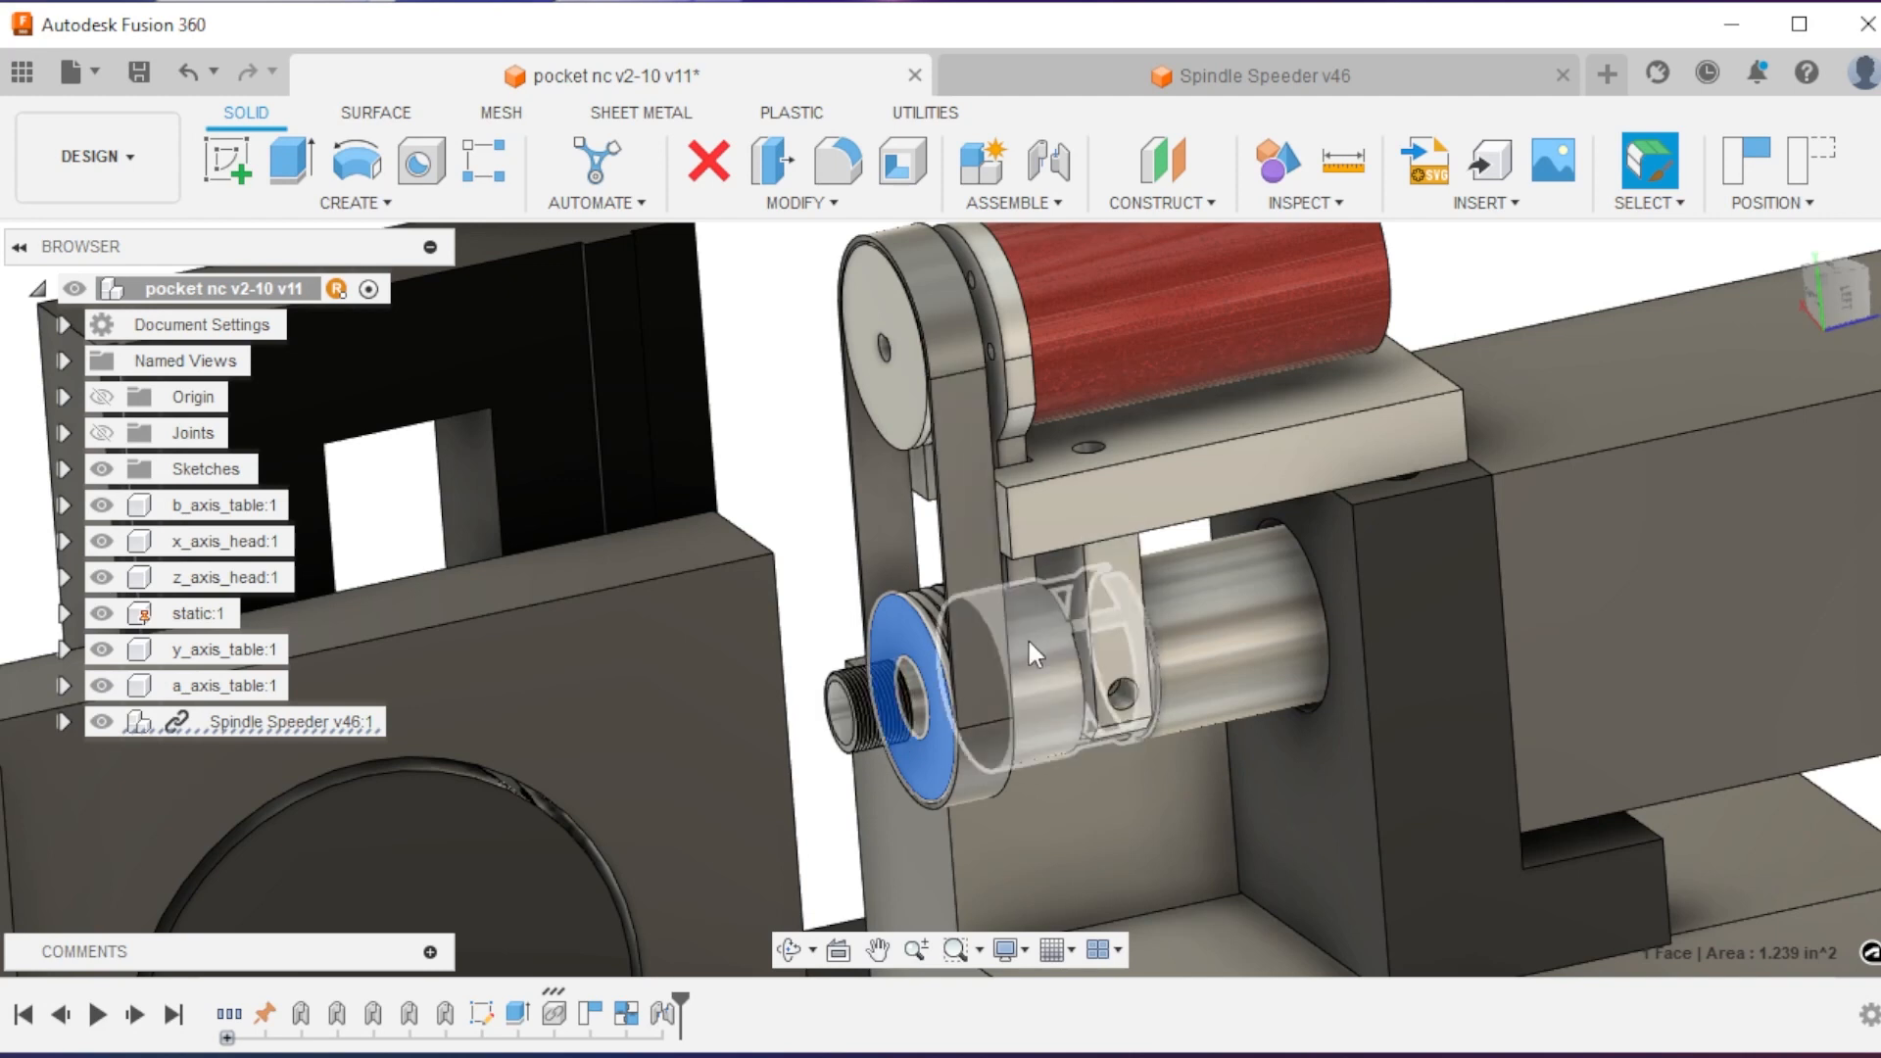
pyautogui.click(725, 758)
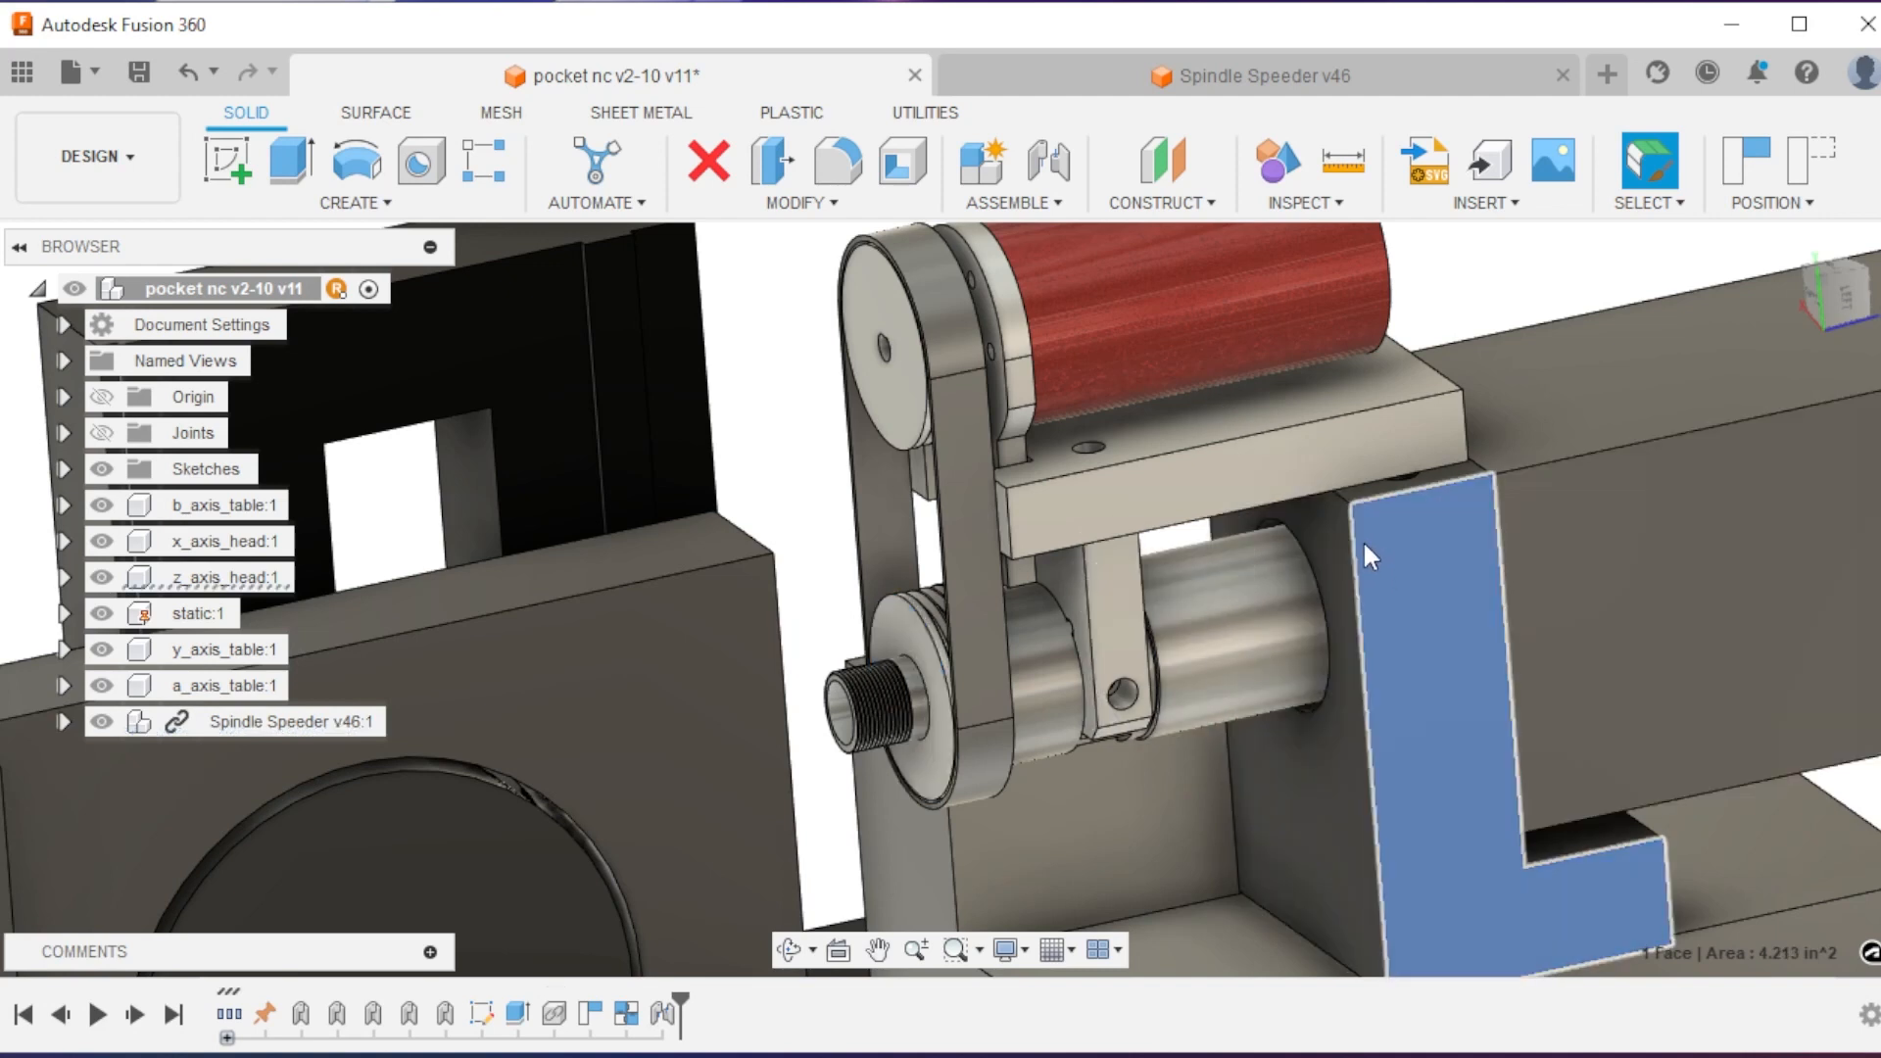
pyautogui.click(779, 509)
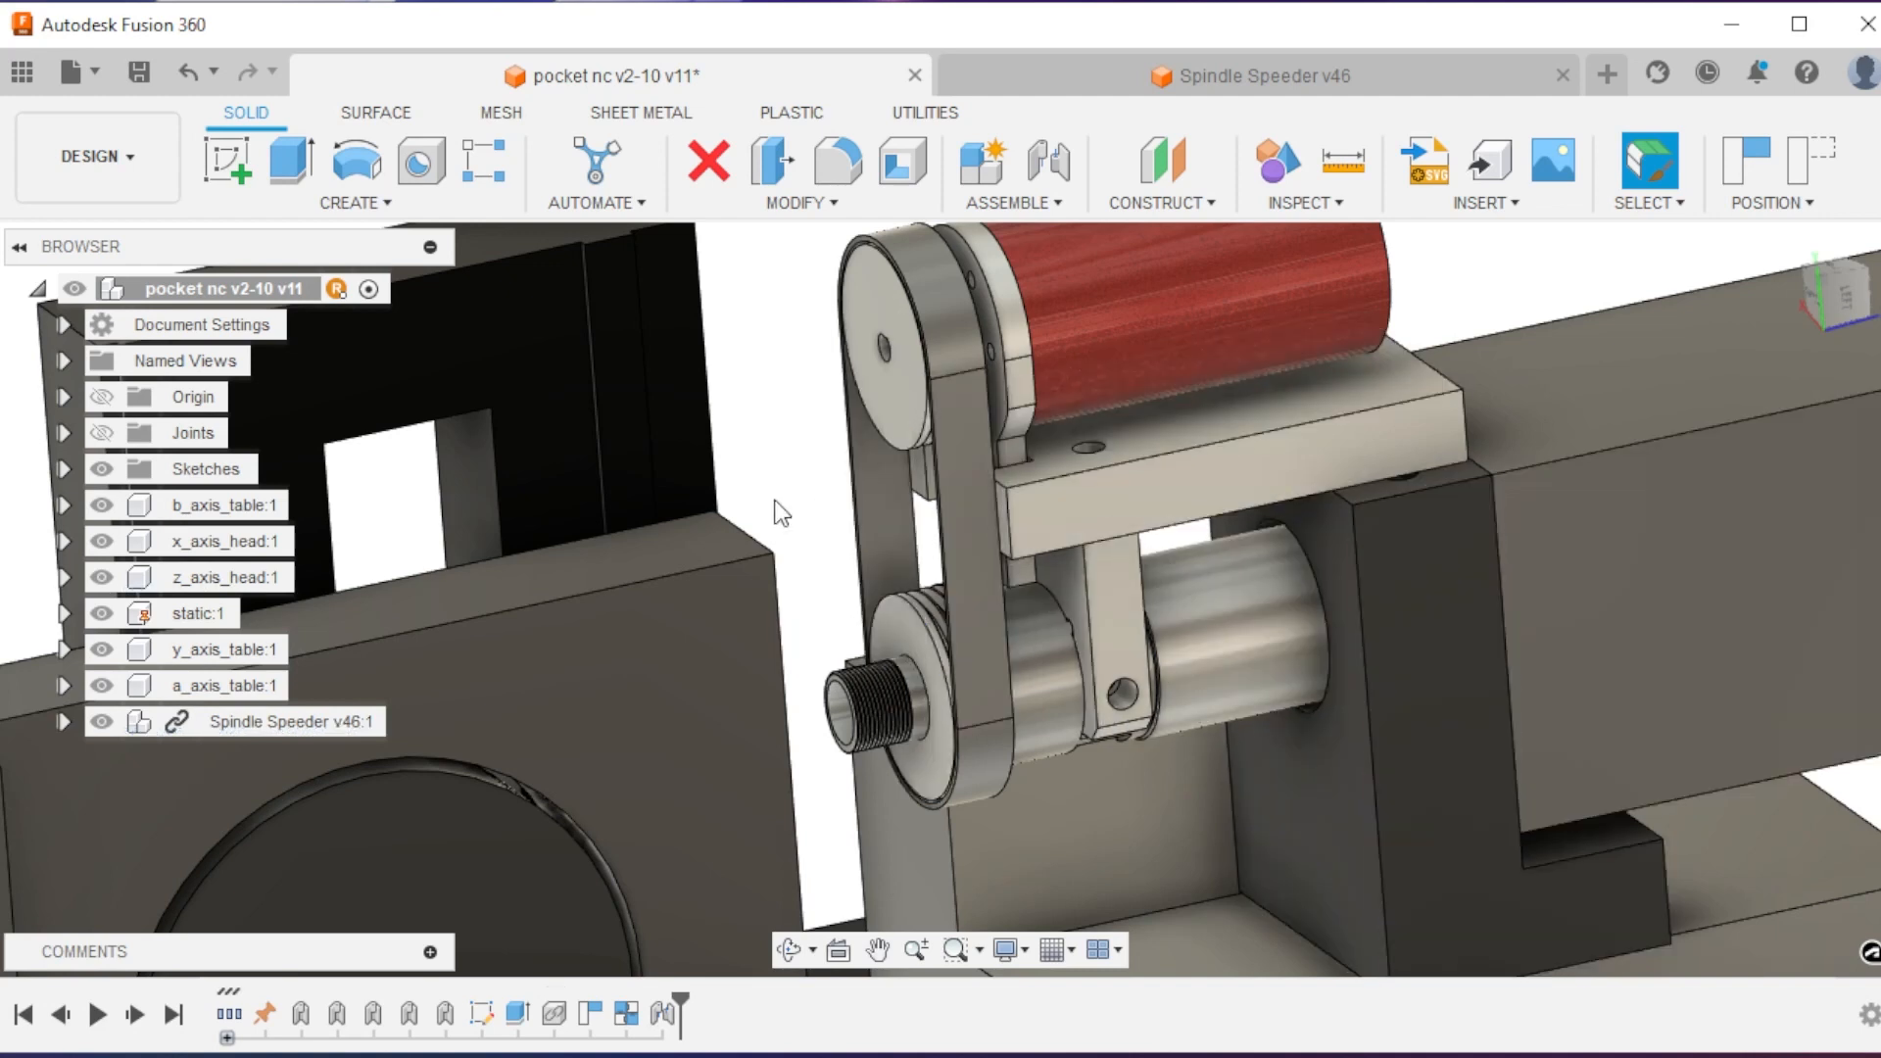
pyautogui.click(1175, 599)
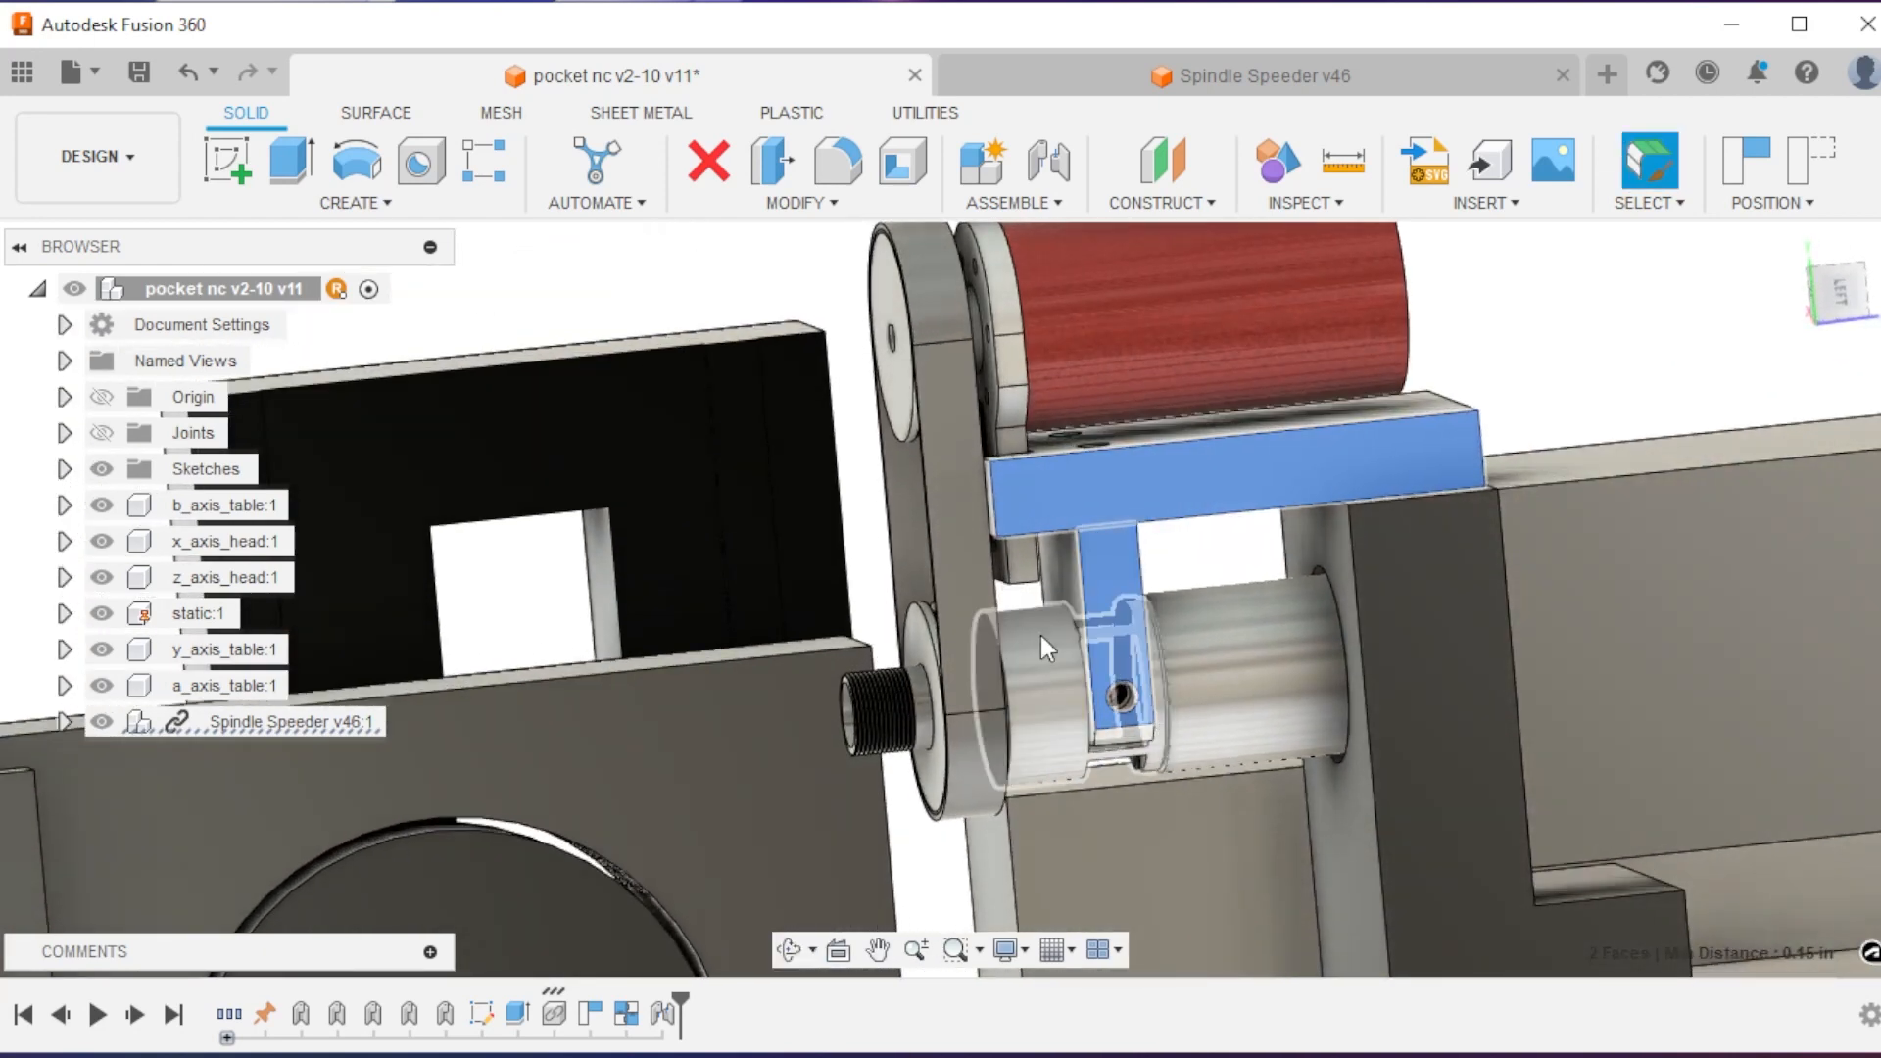
pyautogui.click(1033, 684)
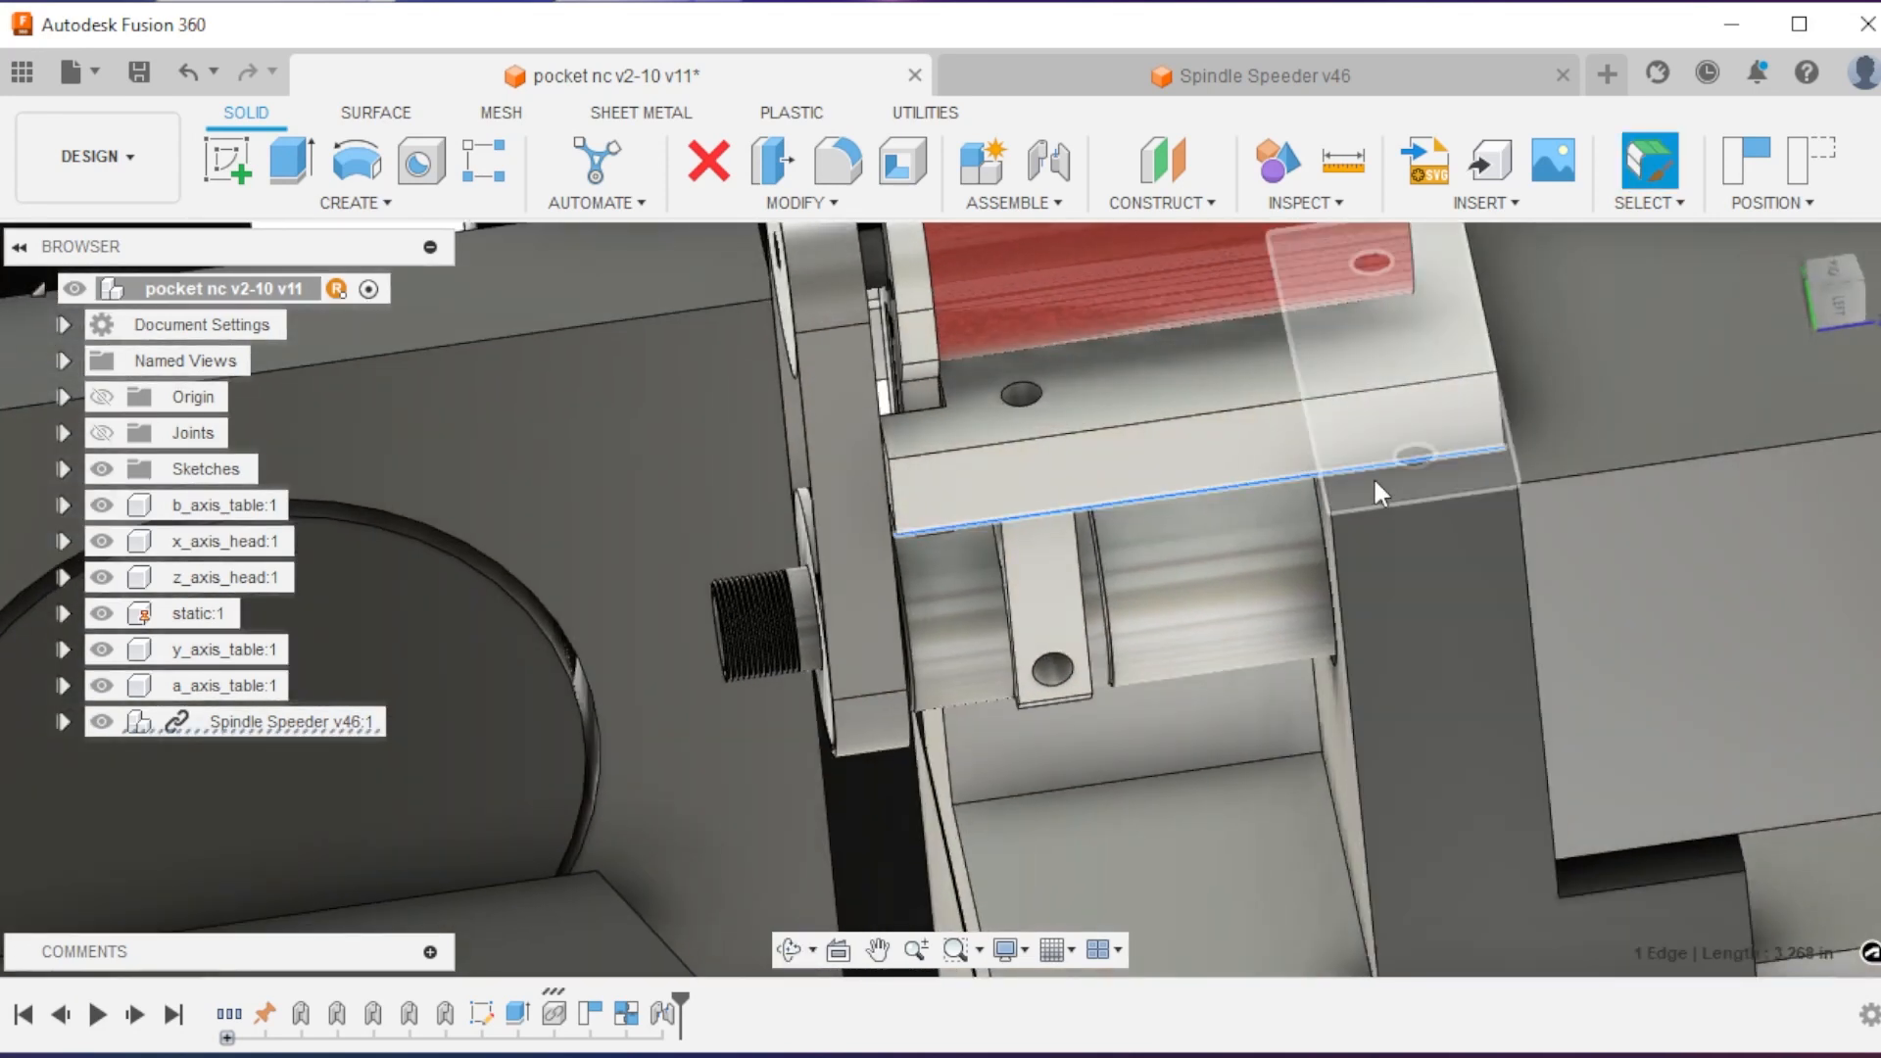
pyautogui.click(1362, 490)
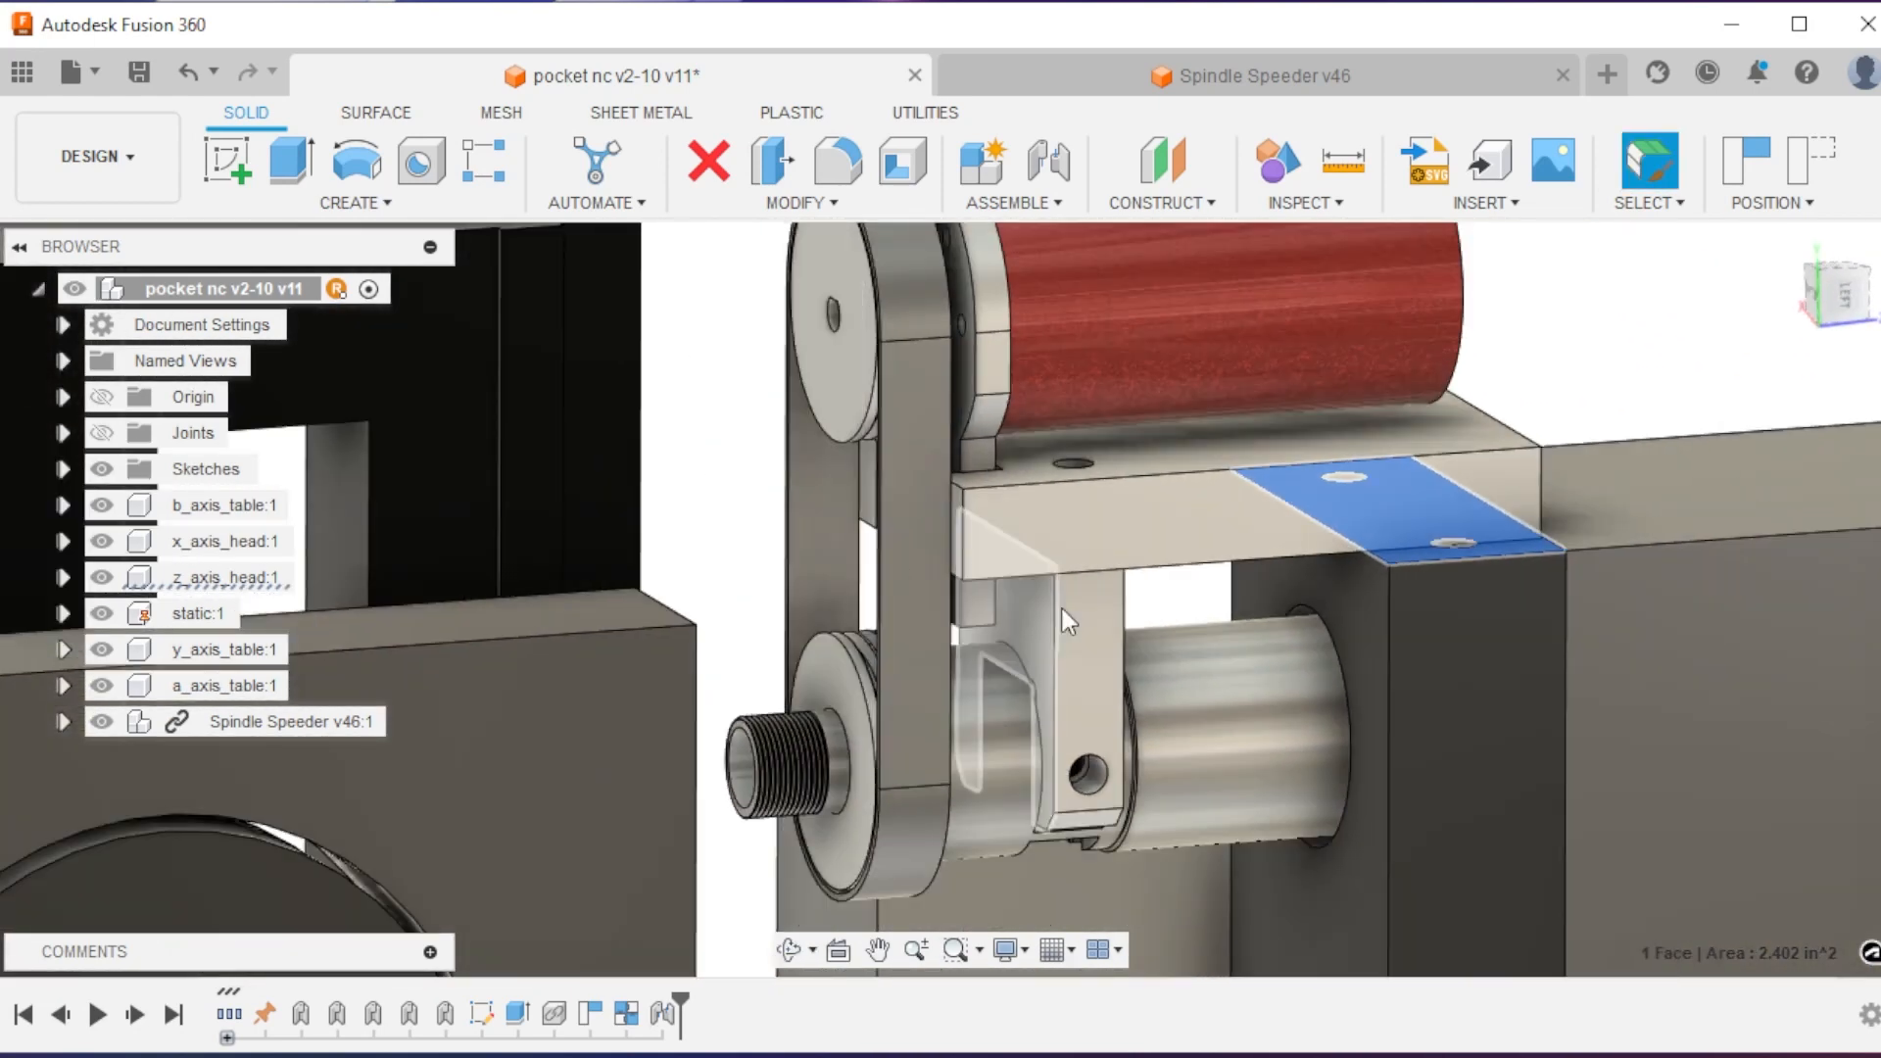
# - In the Spindle Speeder v46 design, inspect the bearings in section view, then show the full model
pyautogui.click(1250, 76)
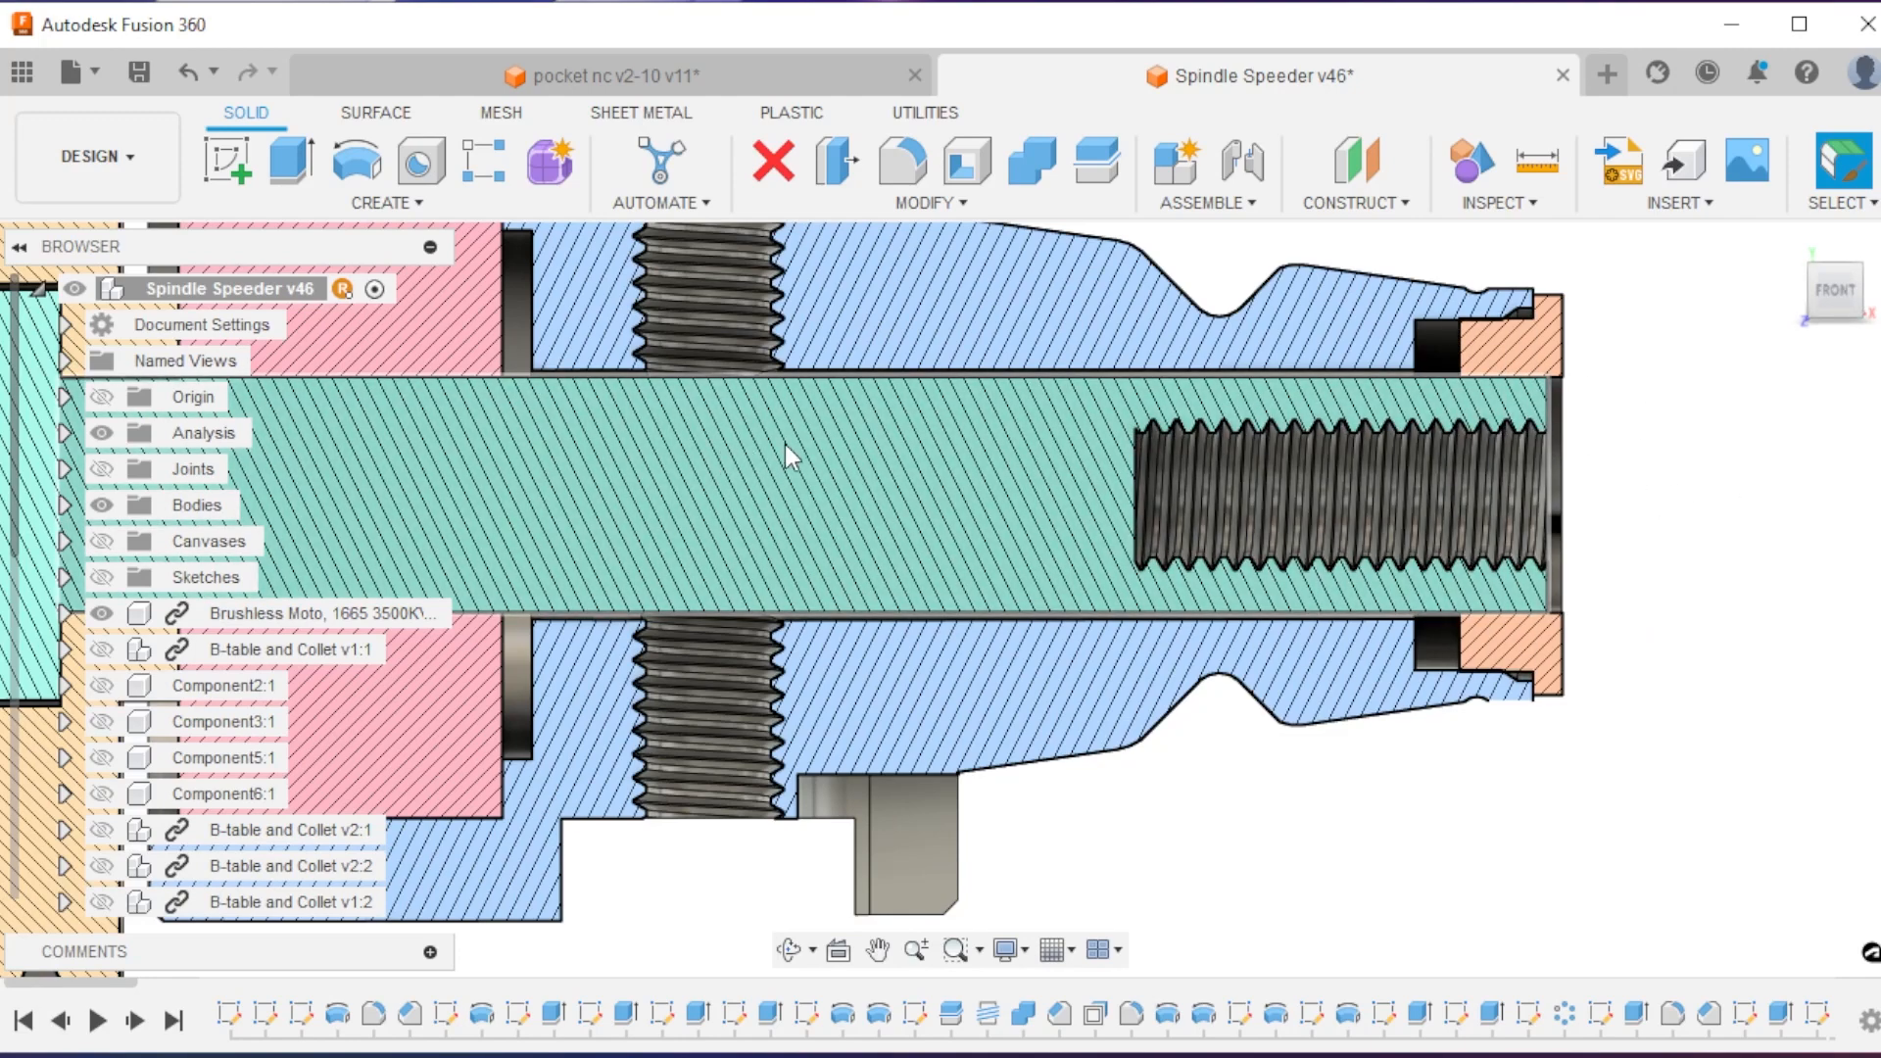
pyautogui.moveTo(697, 484)
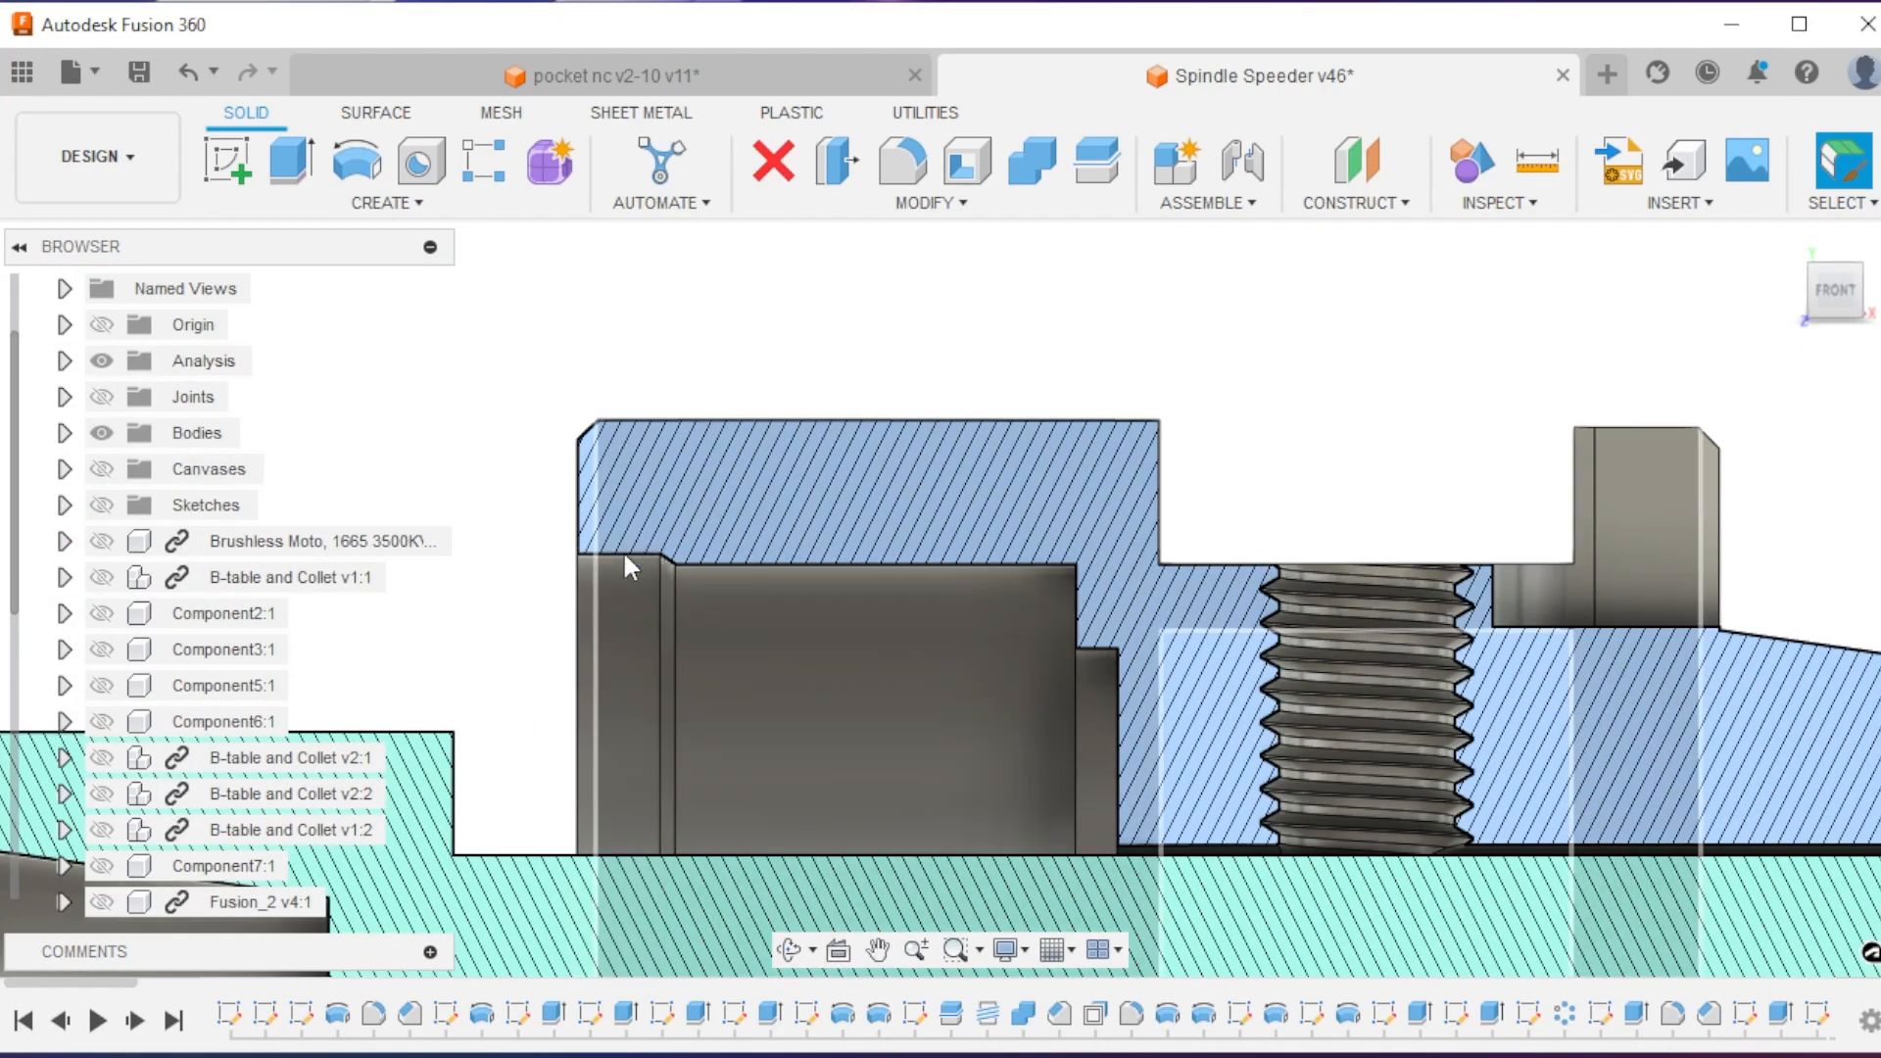
pyautogui.click(972, 678)
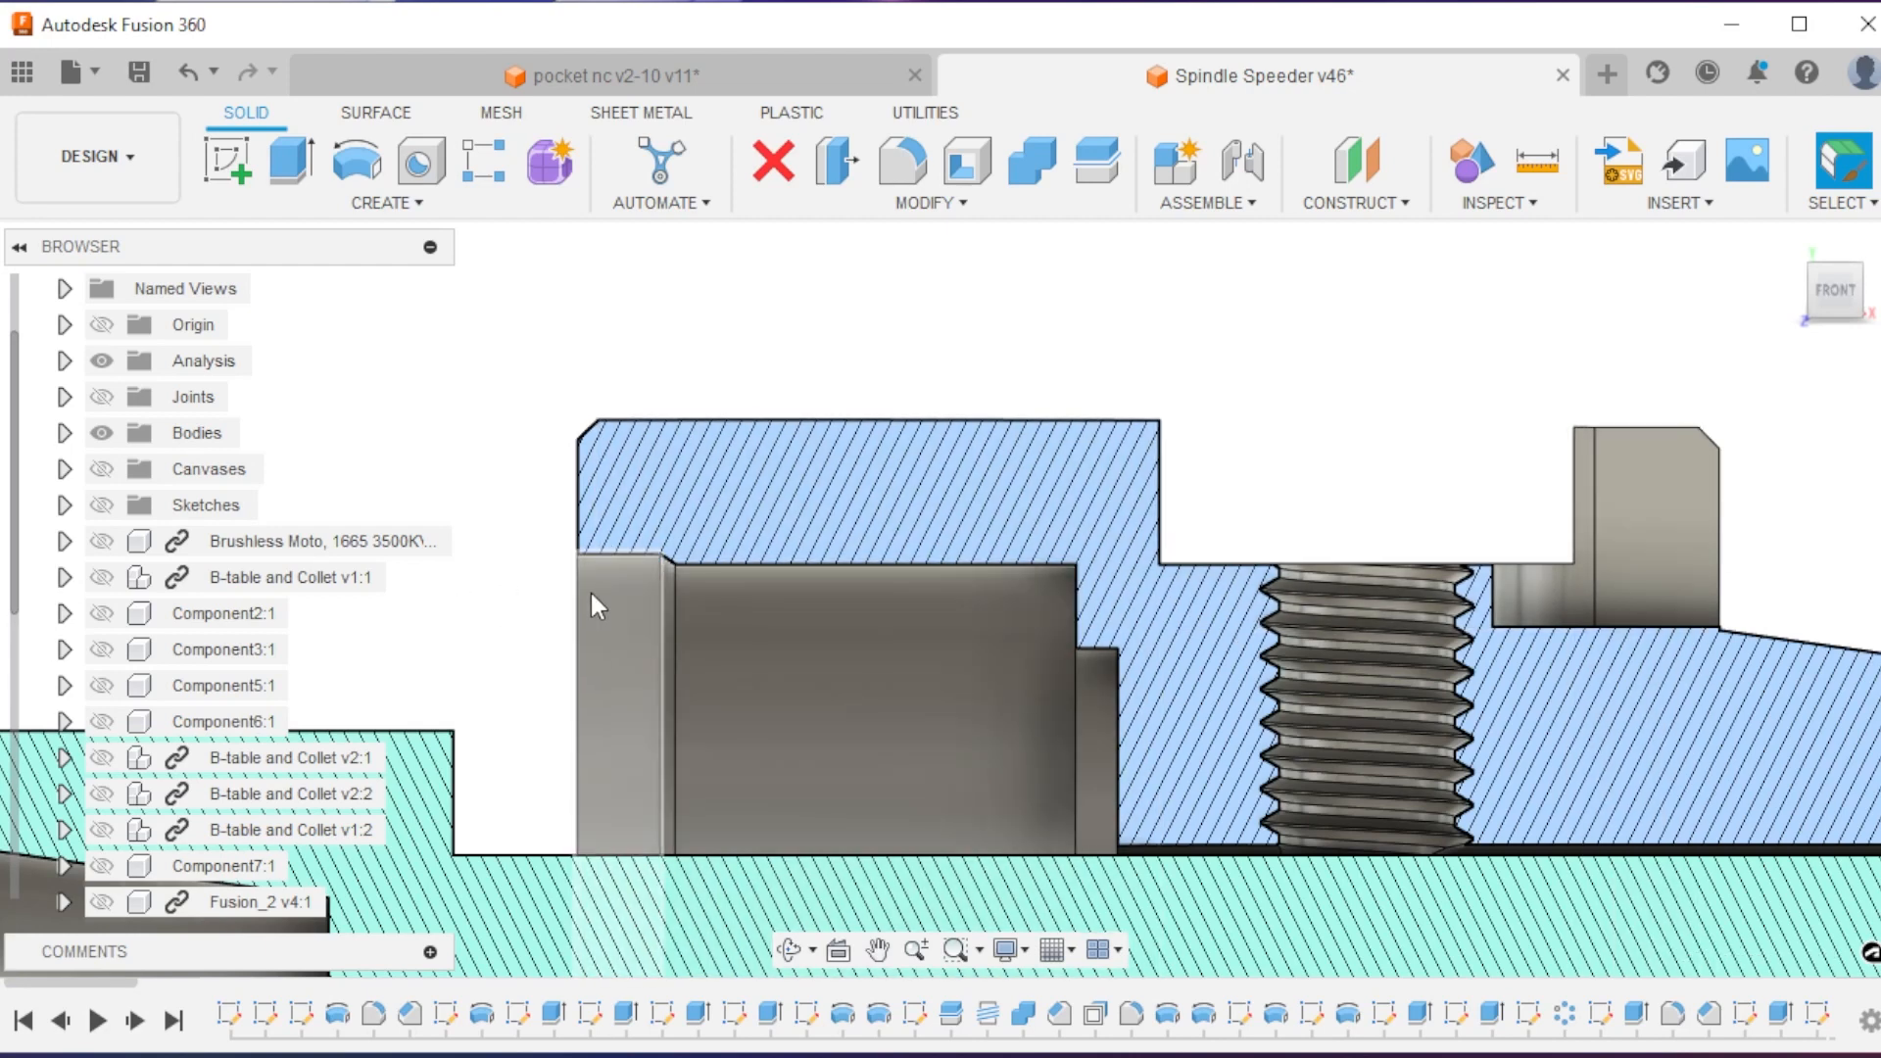
pyautogui.moveTo(600, 590)
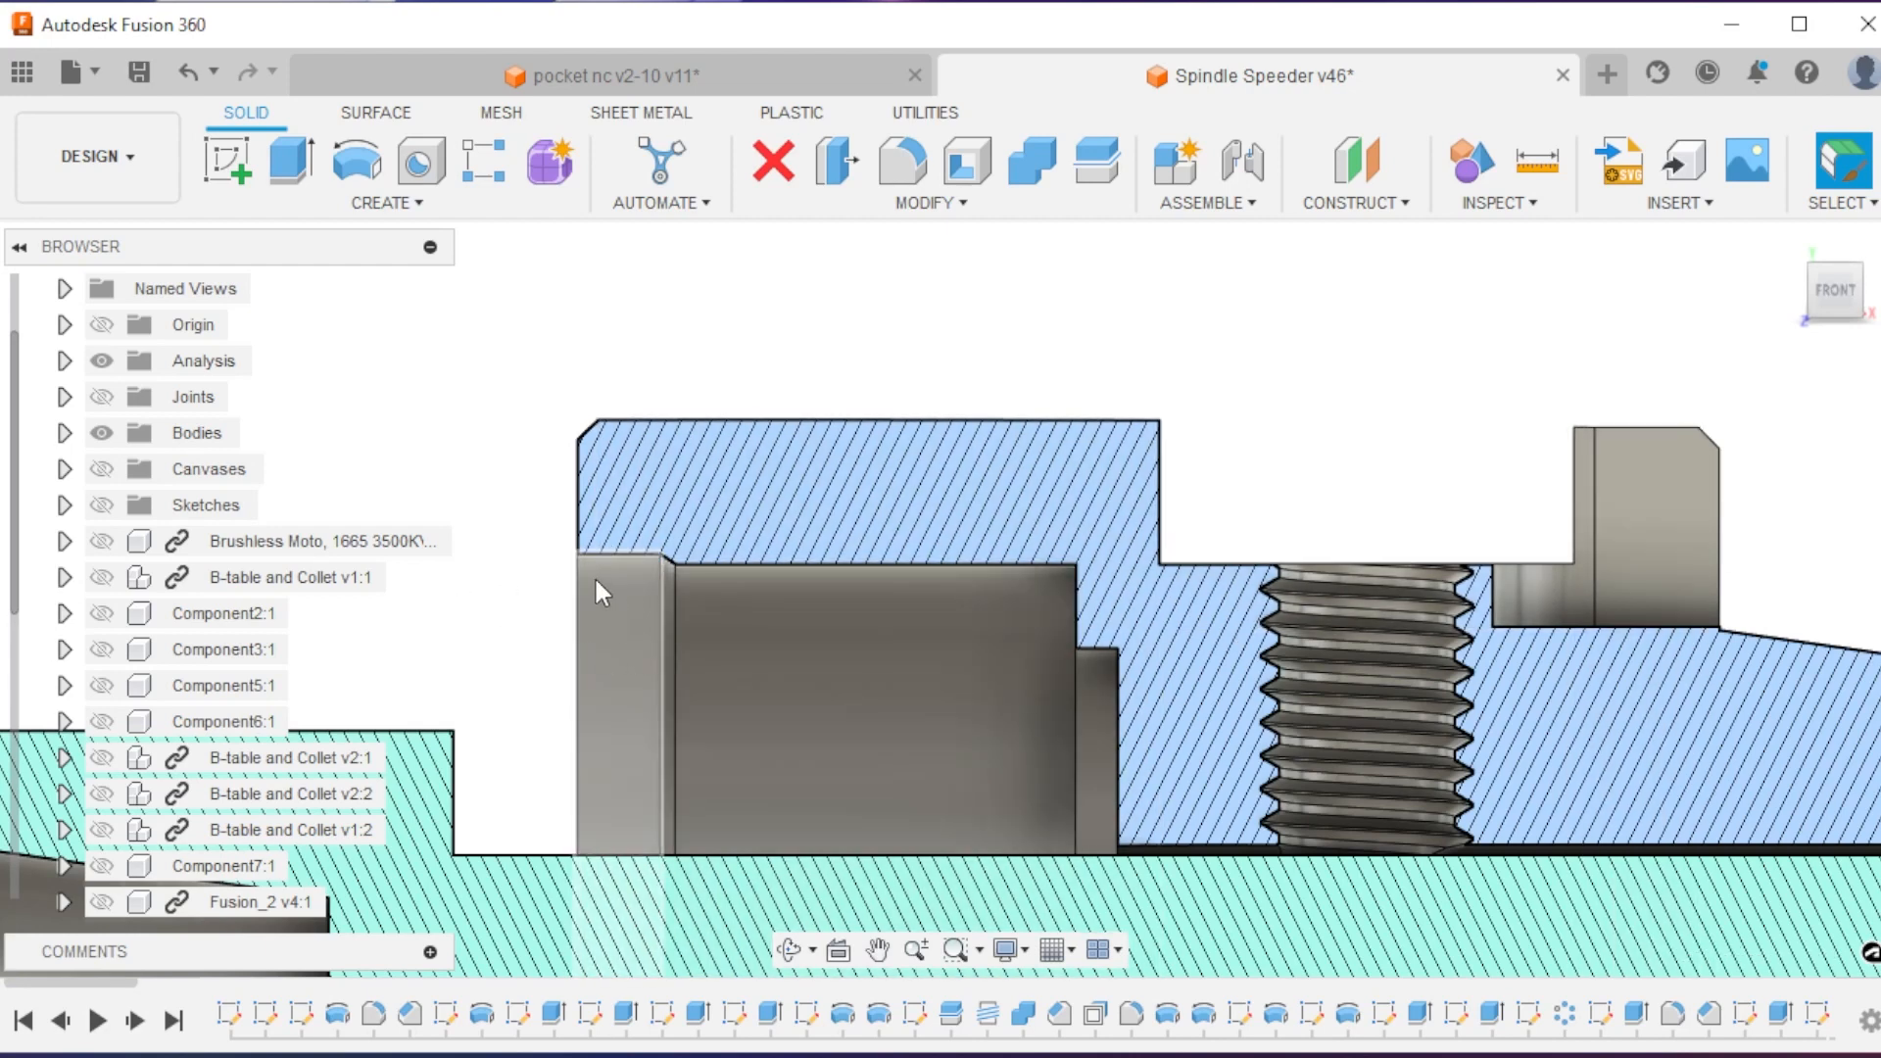
pyautogui.click(757, 593)
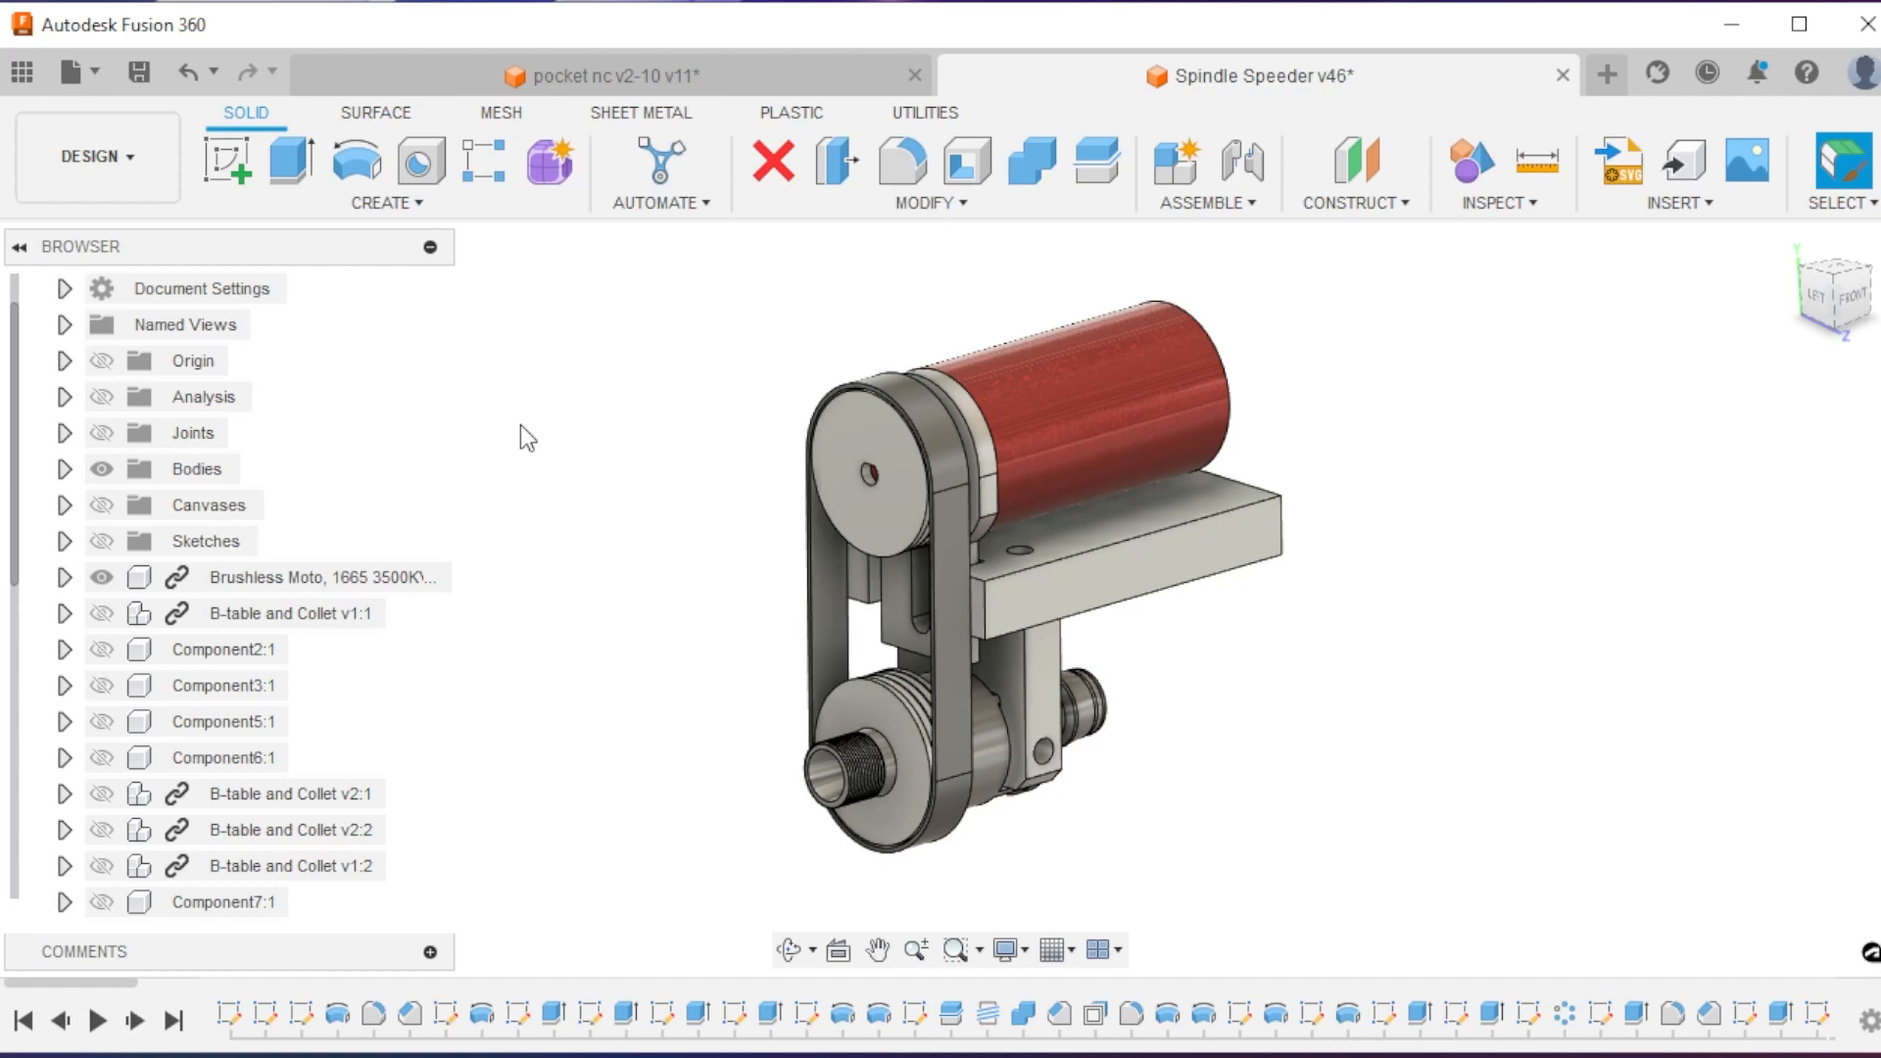
pyautogui.click(874, 469)
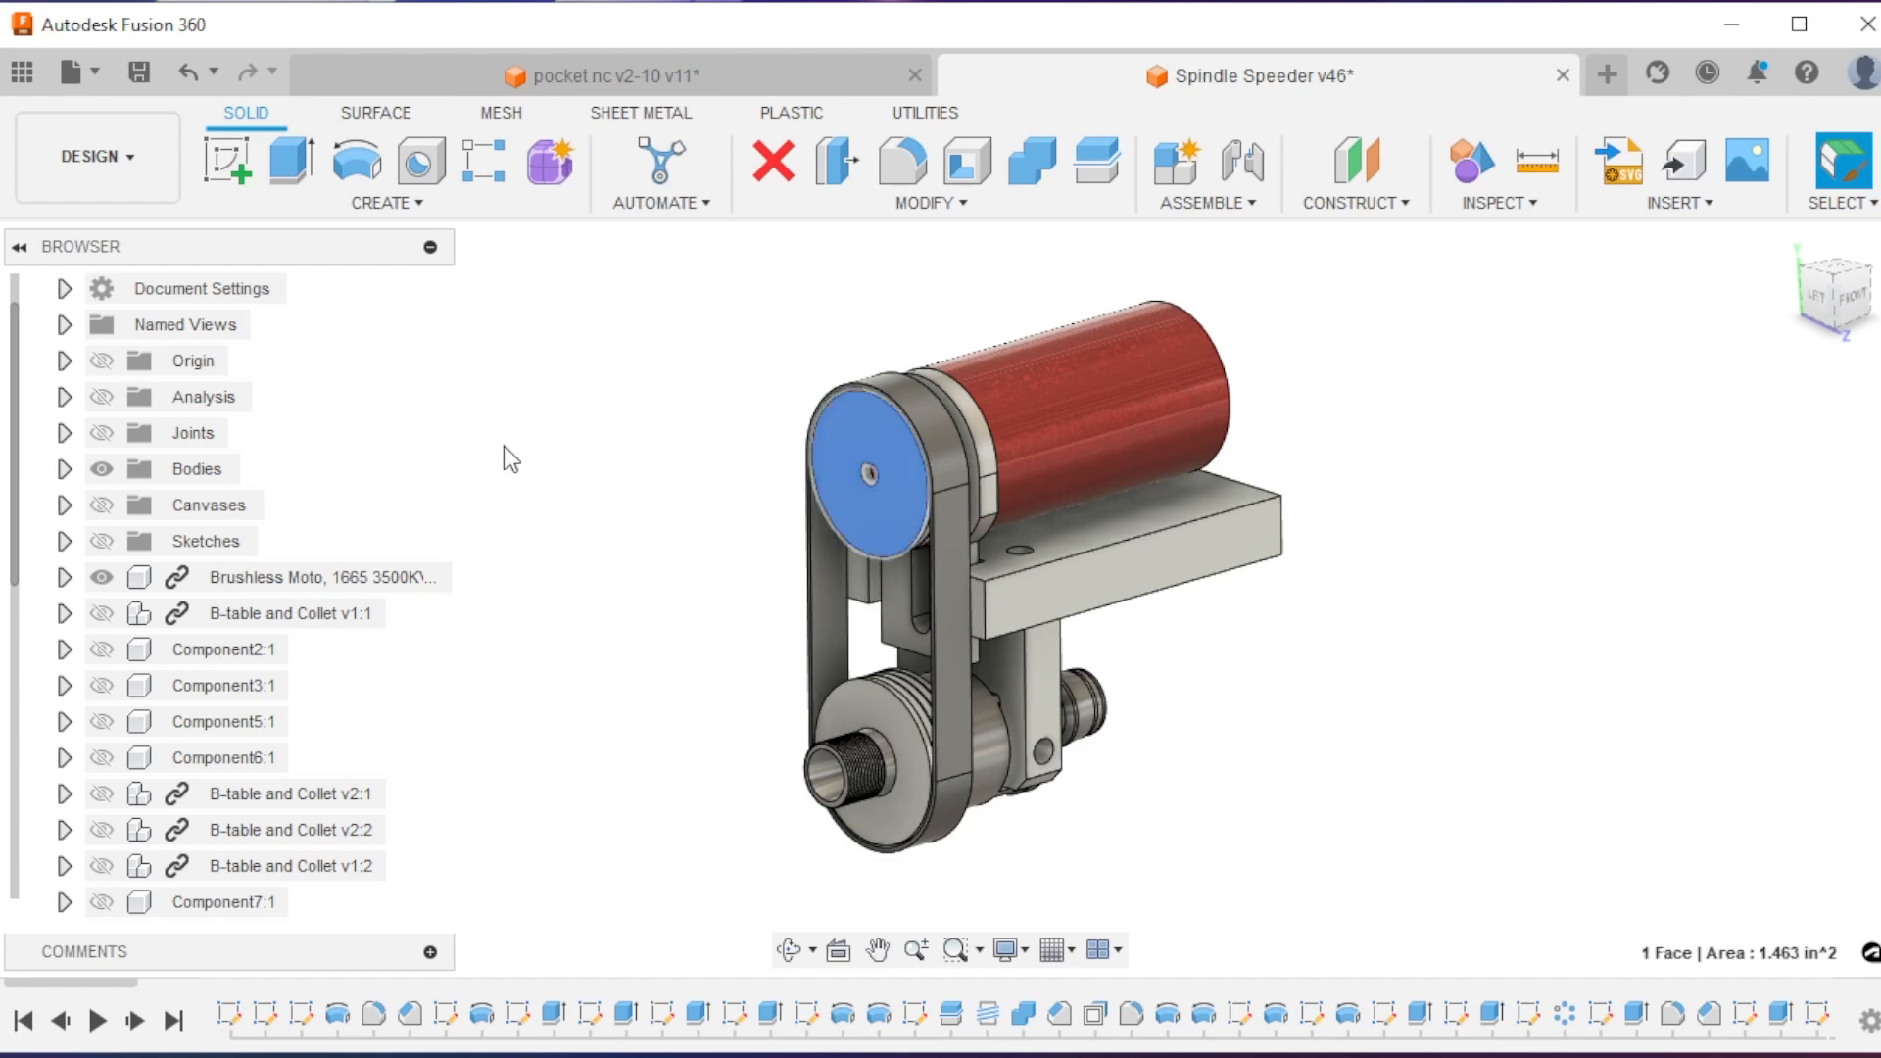